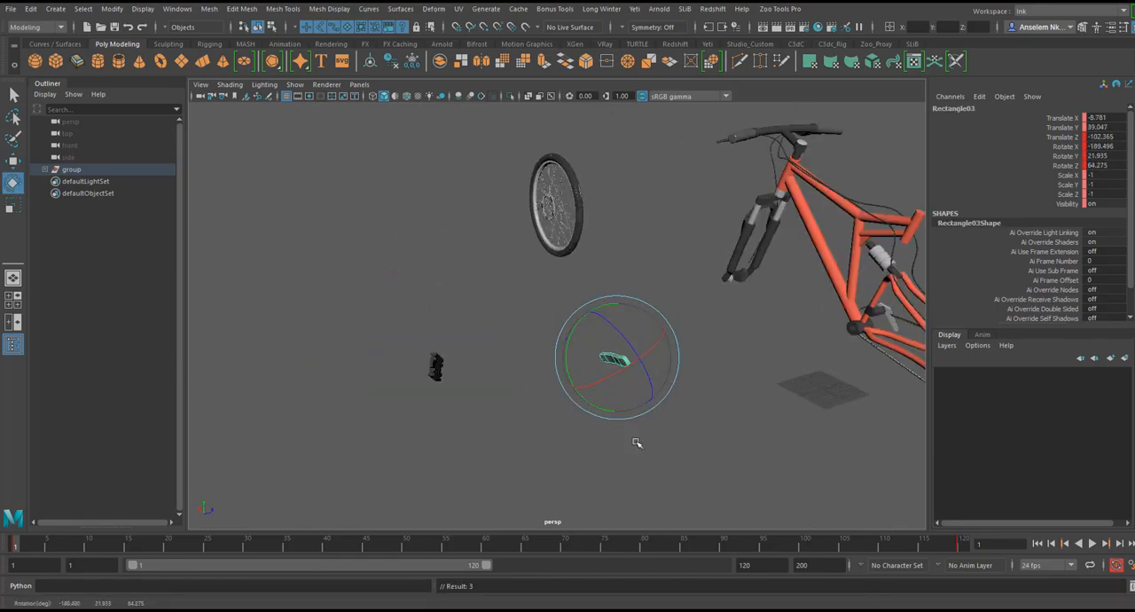
Step: Jump the Maya timeline back to the first frame so the bike appears fully assembled
left_click(1091, 543)
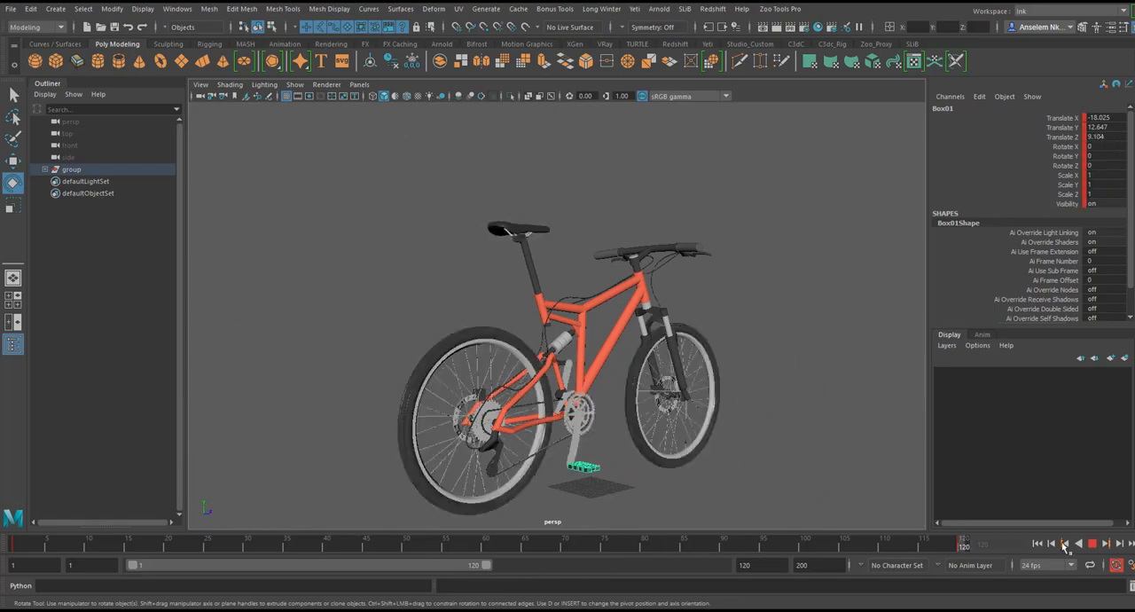
left_click(9, 8)
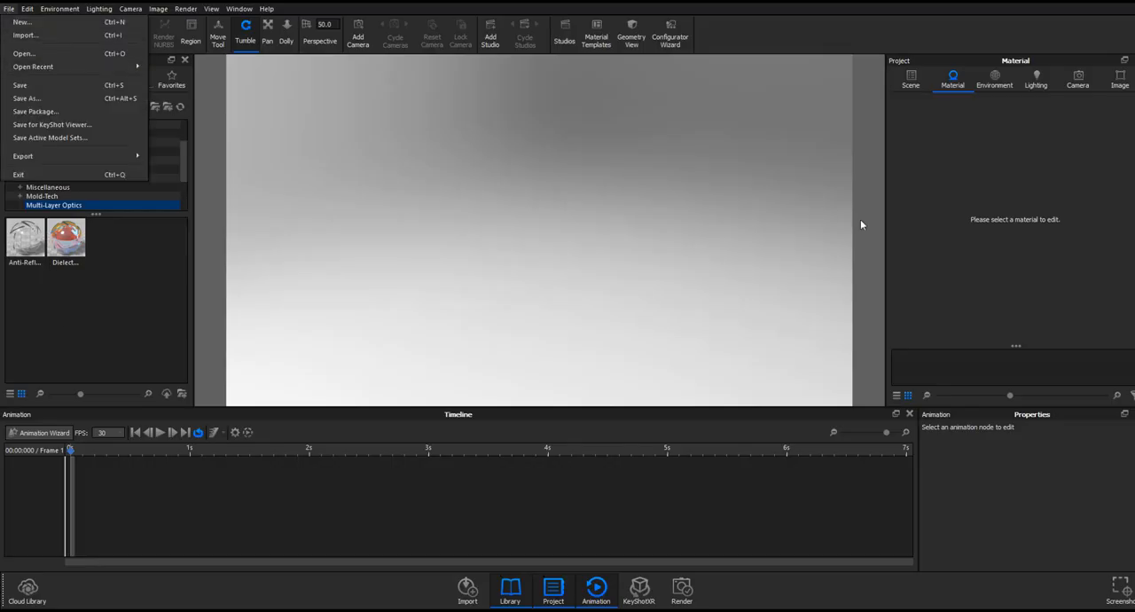
Step: Import the animated bike file from the Maya project's scenes folder into the scene
left_click(25, 35)
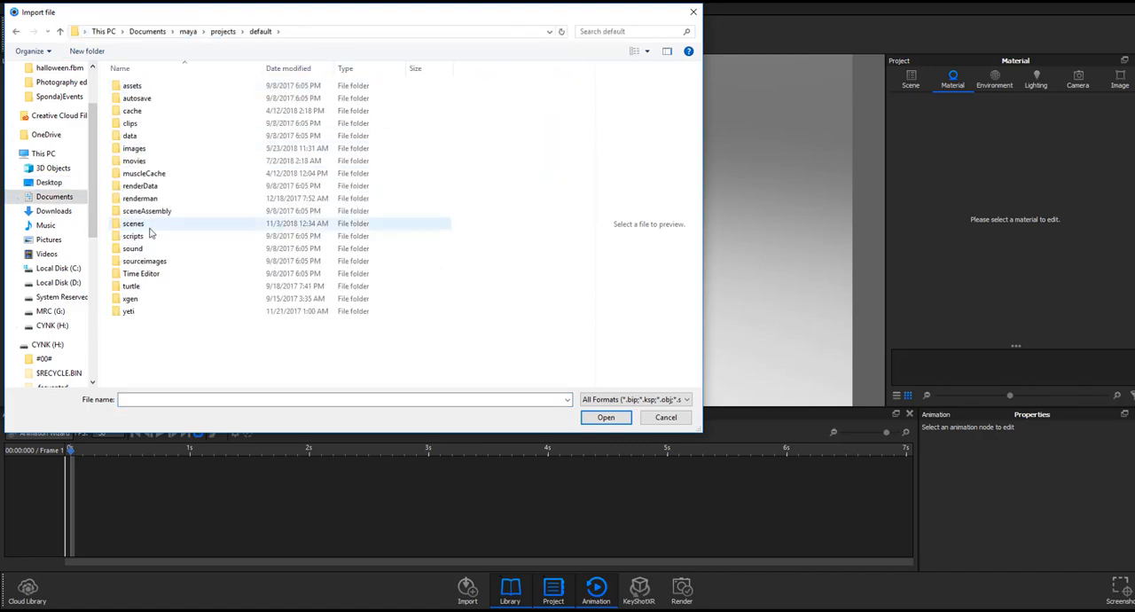
left_click(605, 417)
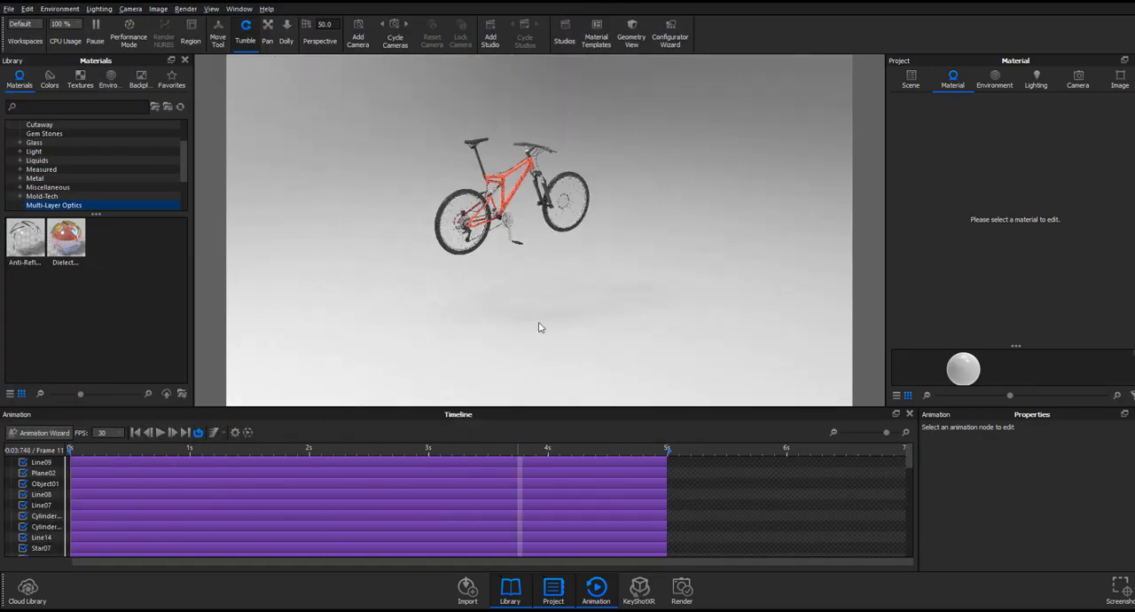
left_click(910, 66)
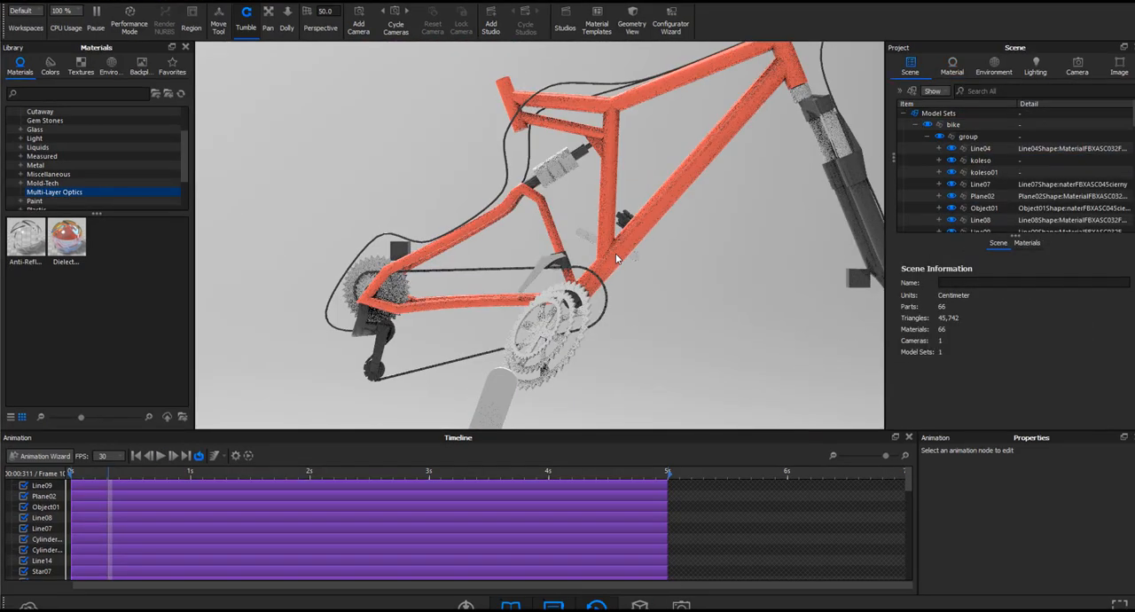
left_click(939, 148)
type("tire")
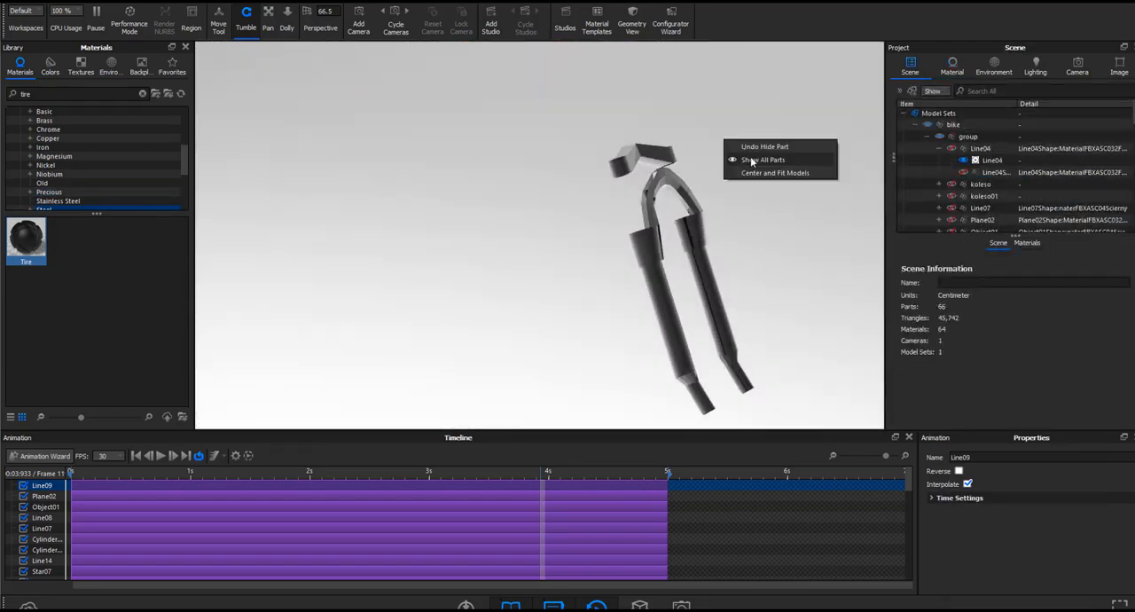
Step: Show all hidden bike parts and move the animation time to a later point
left_click(763, 159)
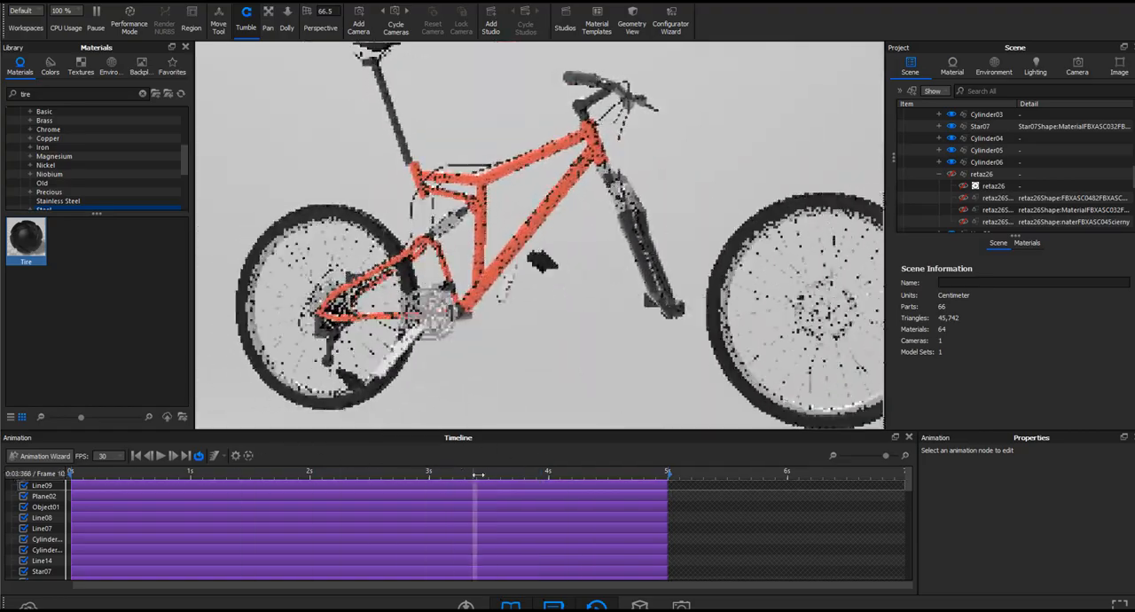
left_click(1076, 67)
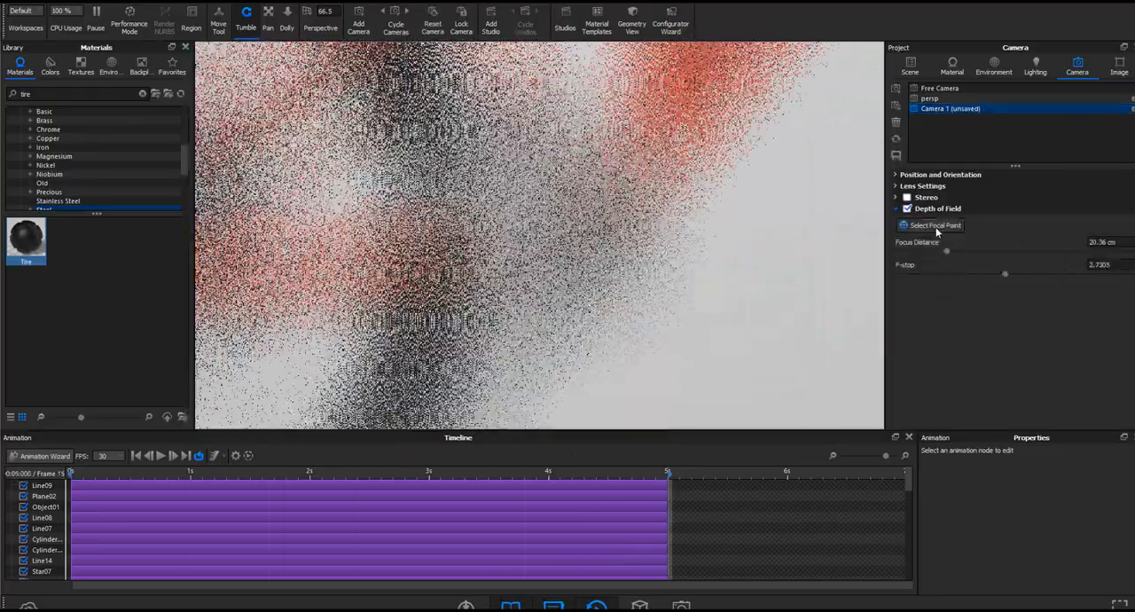
Step: Set shallow depth of field focused on the chainring, then bring up options for the seat camera
left_click_drag(1004, 273, 913, 273)
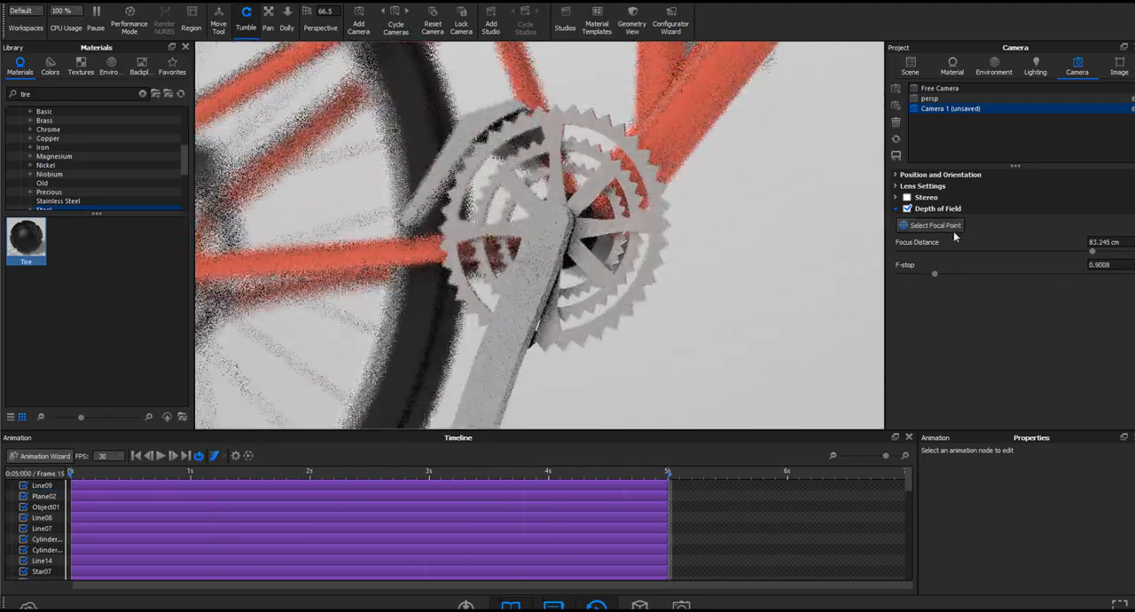
left_click(935, 118)
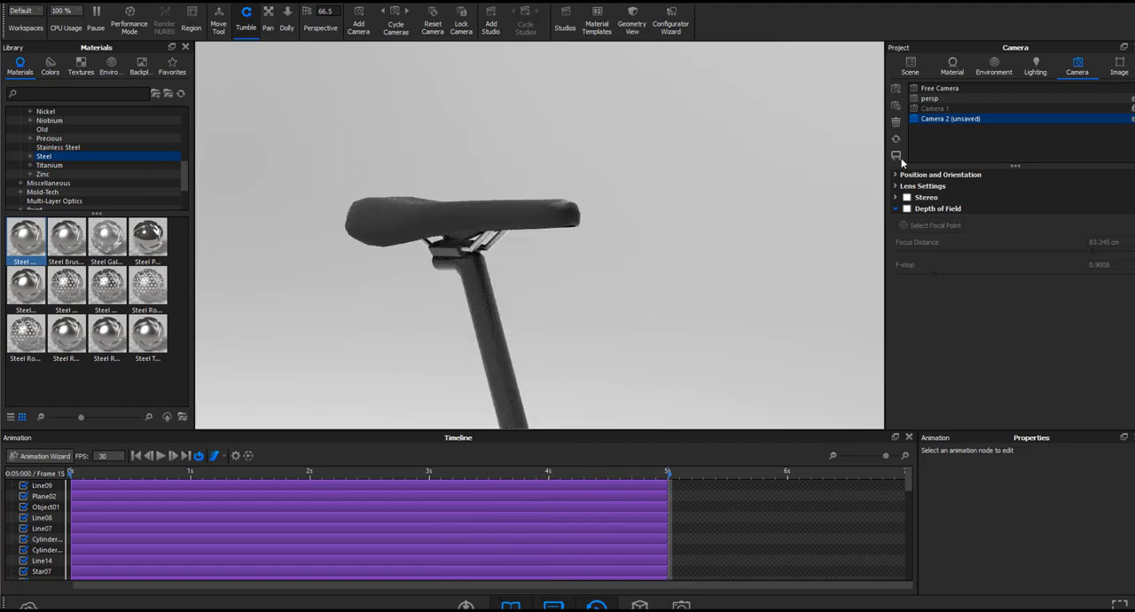
right_click(948, 118)
type("seat")
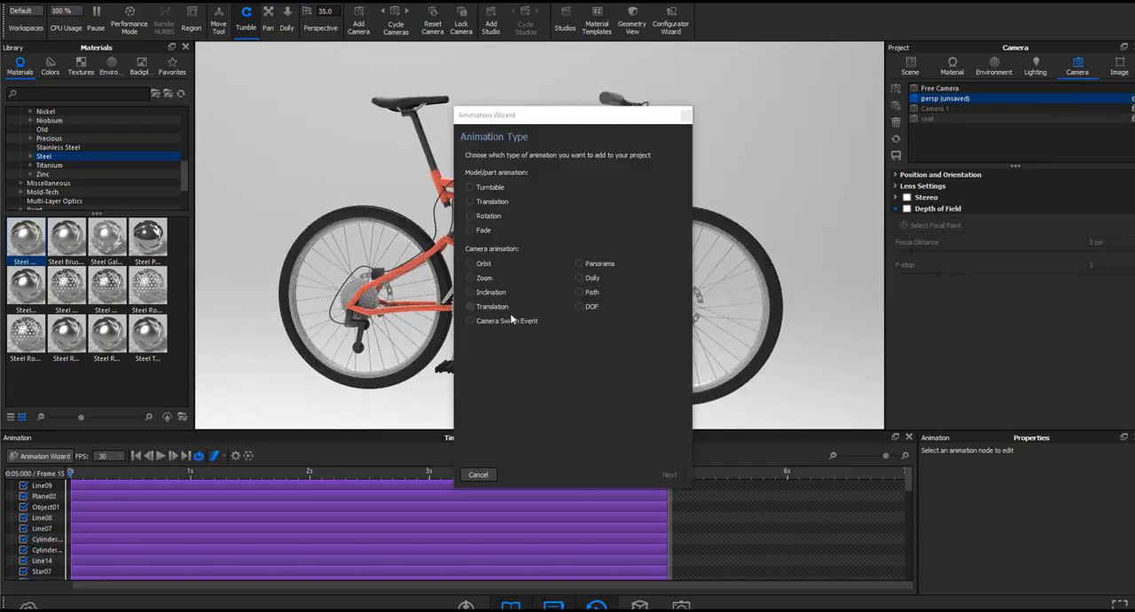
Step: Create a 360° orbit animation on the main camera through the Animation Wizard
left_click(580, 263)
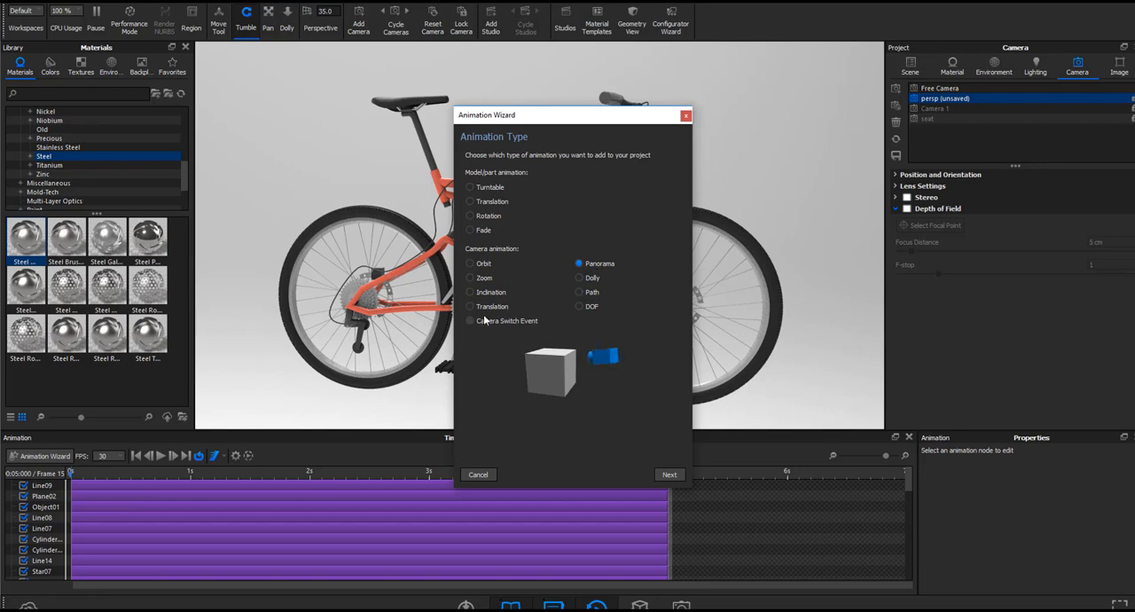
left_click(668, 474)
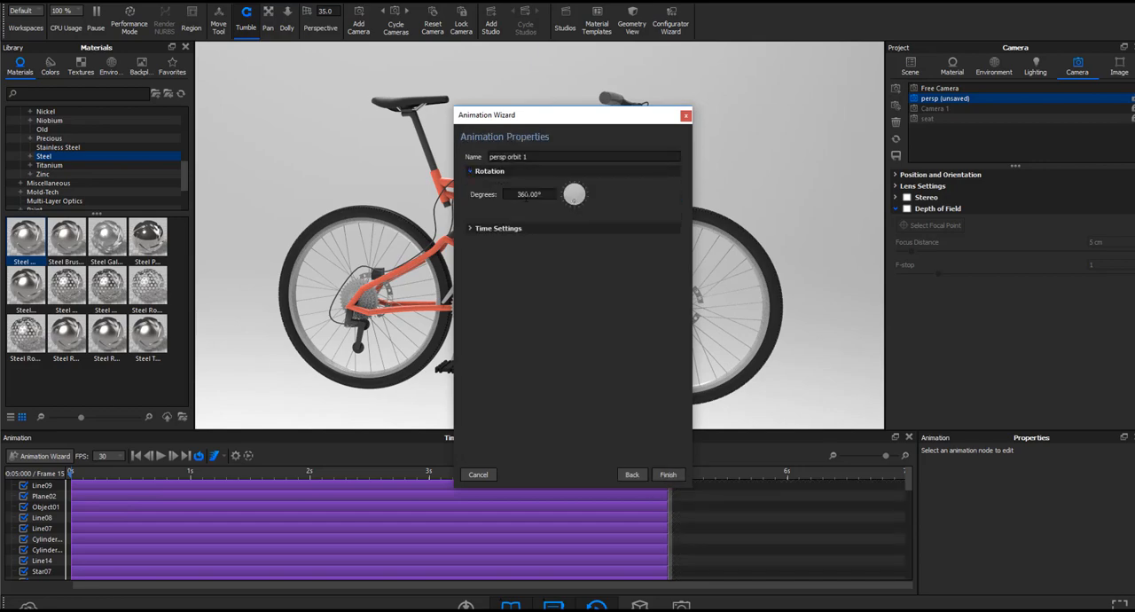
left_click(668, 475)
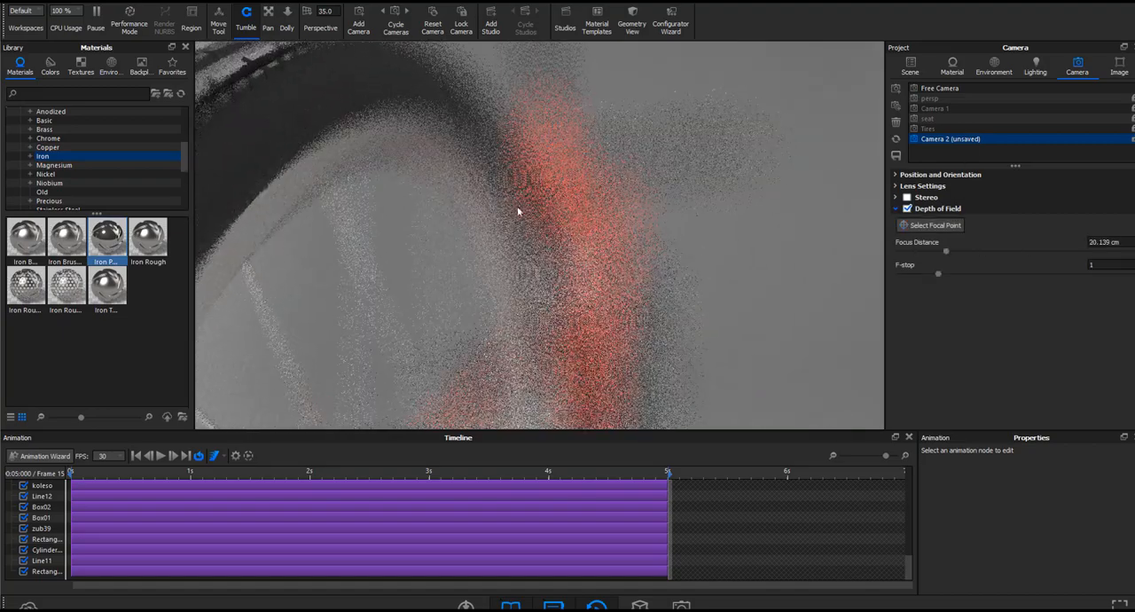
Step: Set the close-up's focal point and save Camera 2
left_click(929, 225)
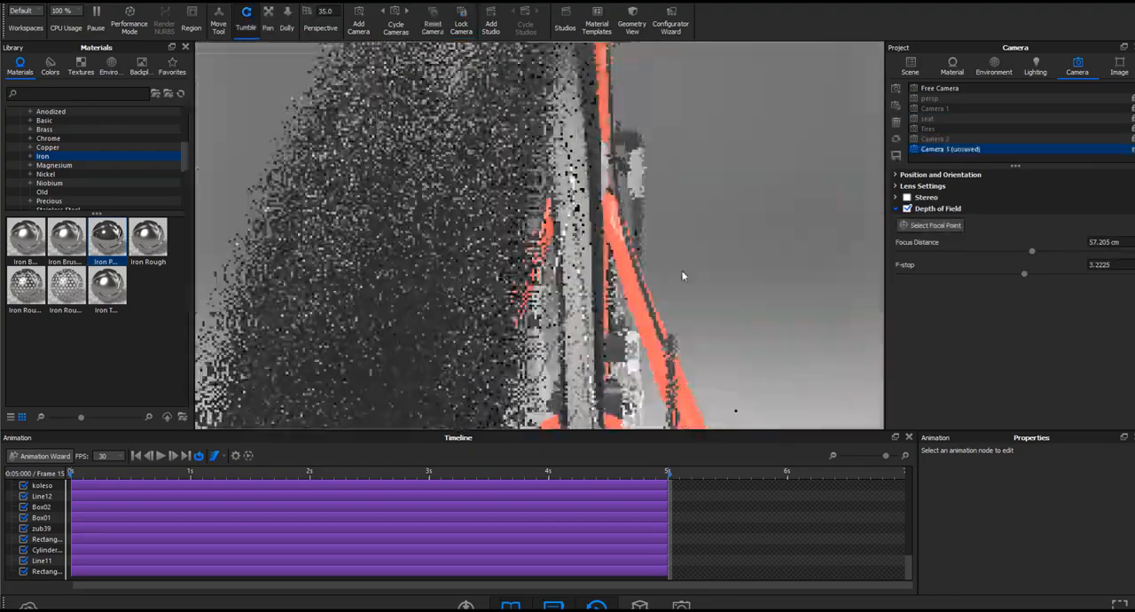
left_click(934, 139)
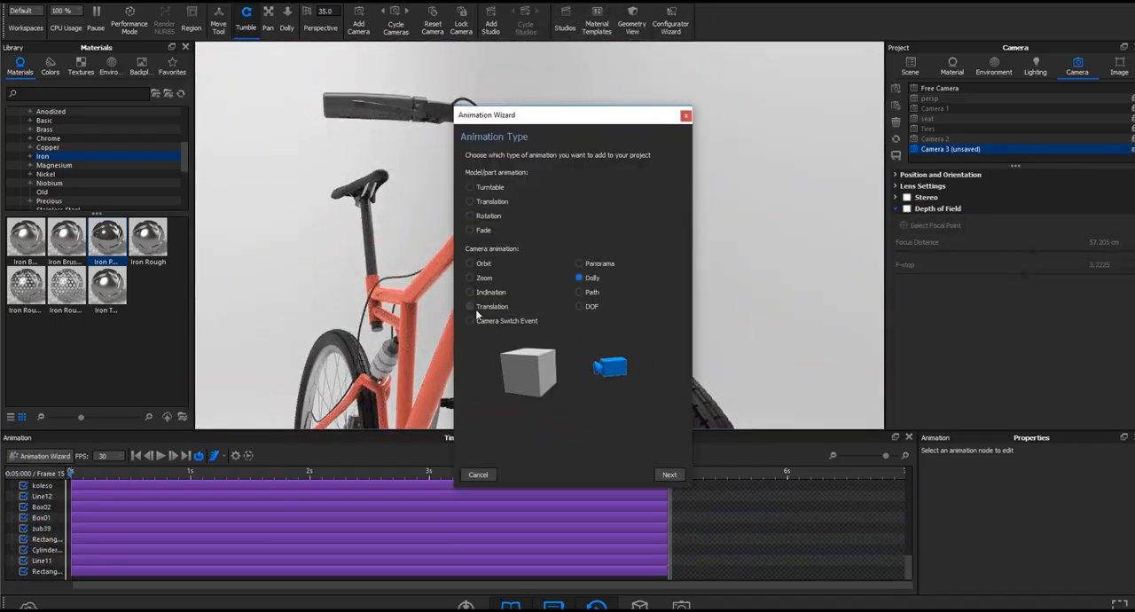
Step: Give a new camera a 50° inclination animation and frame the handlebar for Camera 4
left_click(669, 475)
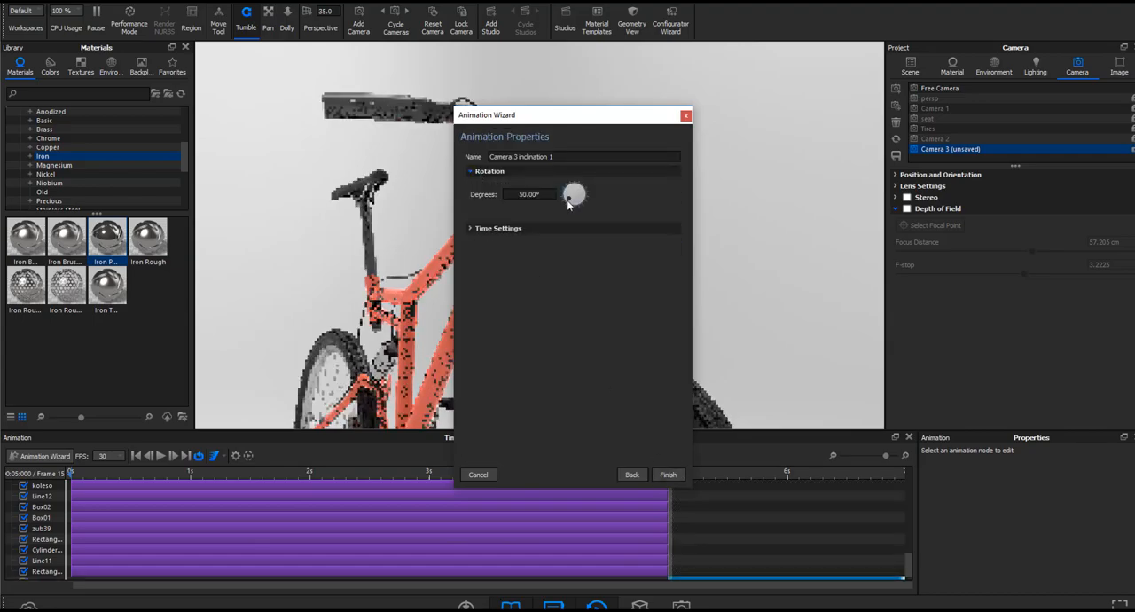
left_click(668, 475)
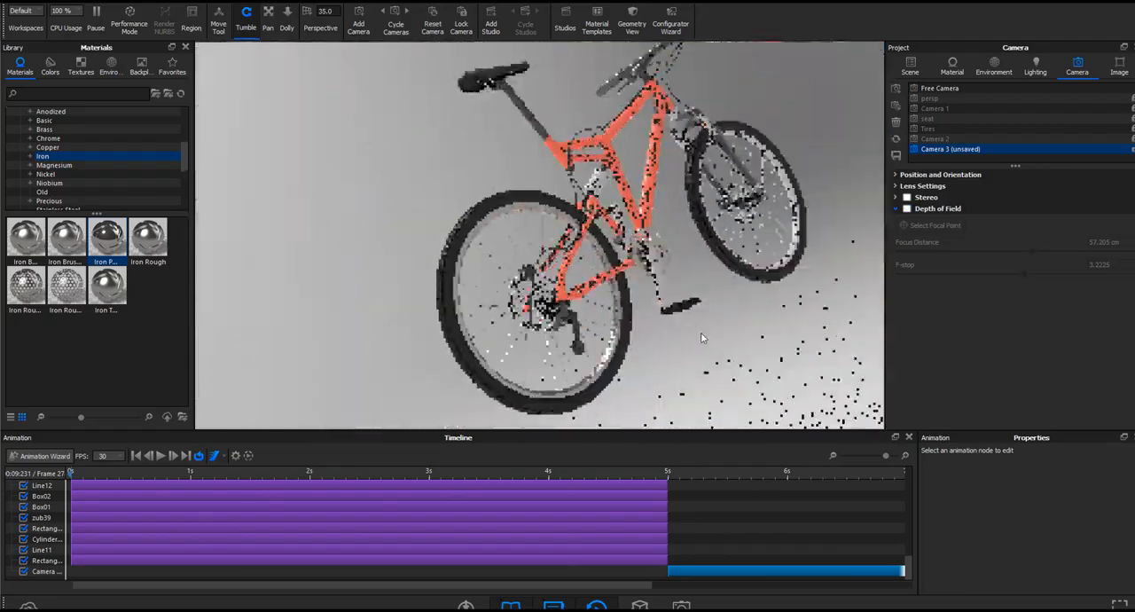
left_click(160, 455)
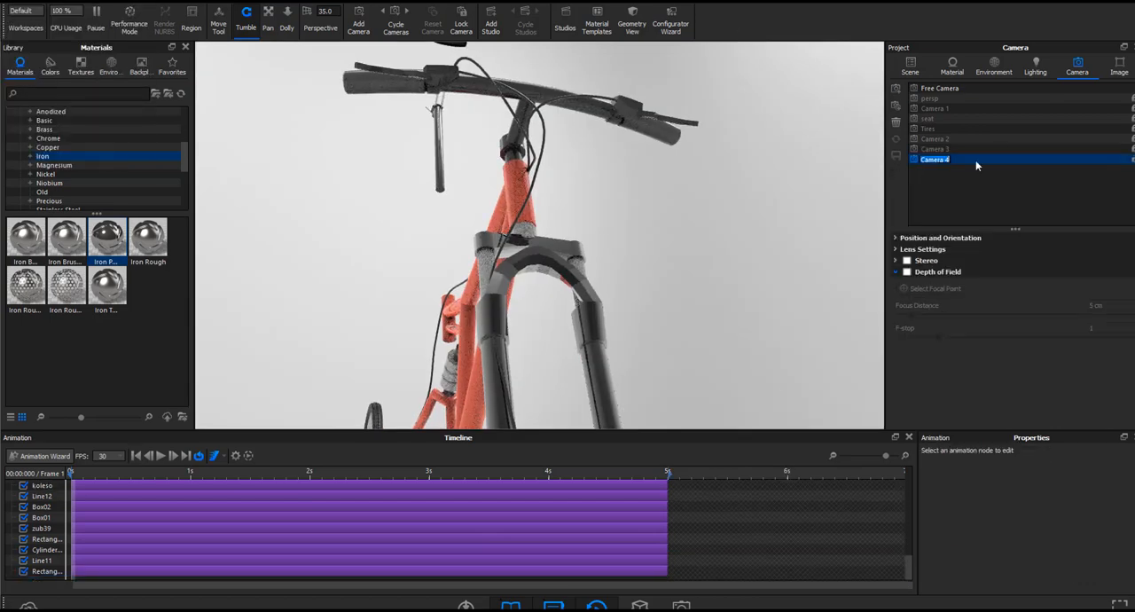
Step: Confirm Camera 4's name and look through the perspective, seat and Tires cameras
left_click(41, 454)
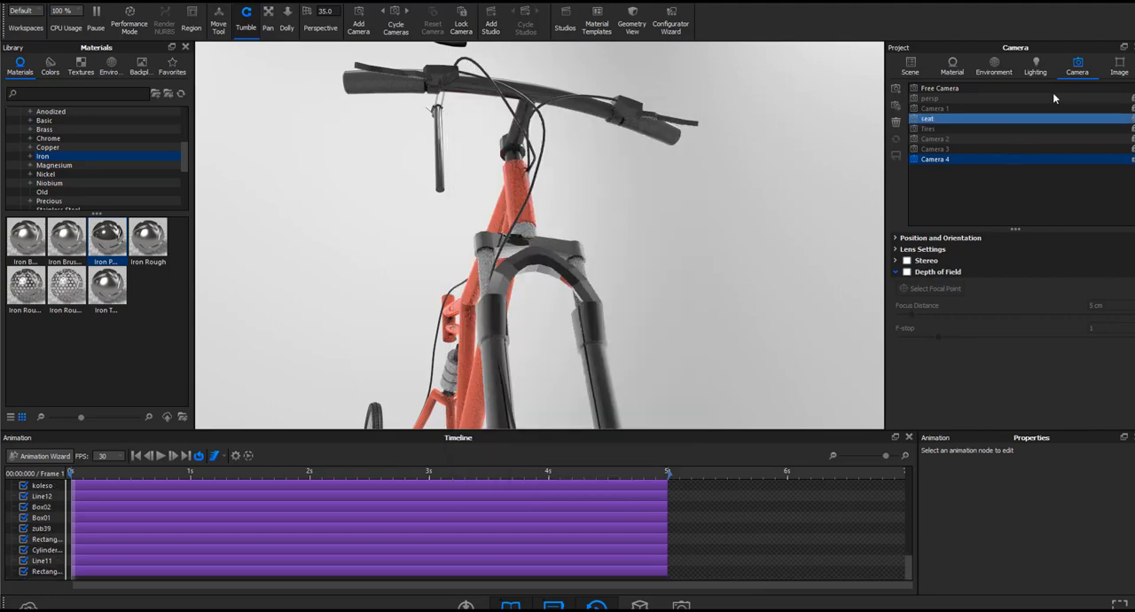
left_click(110, 62)
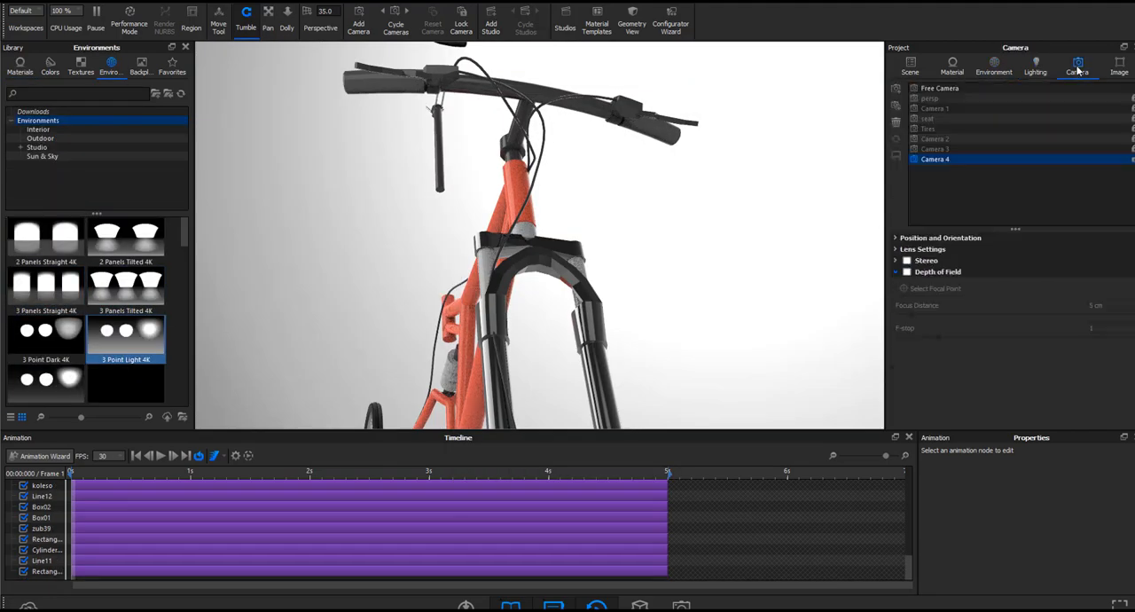
left_click(927, 118)
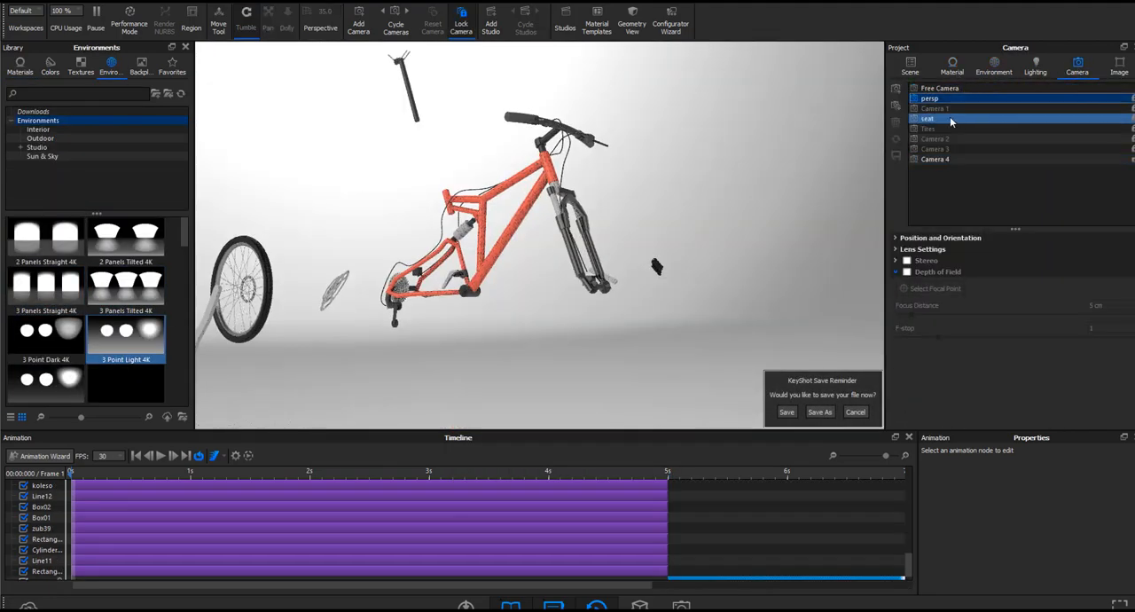
double_click(928, 118)
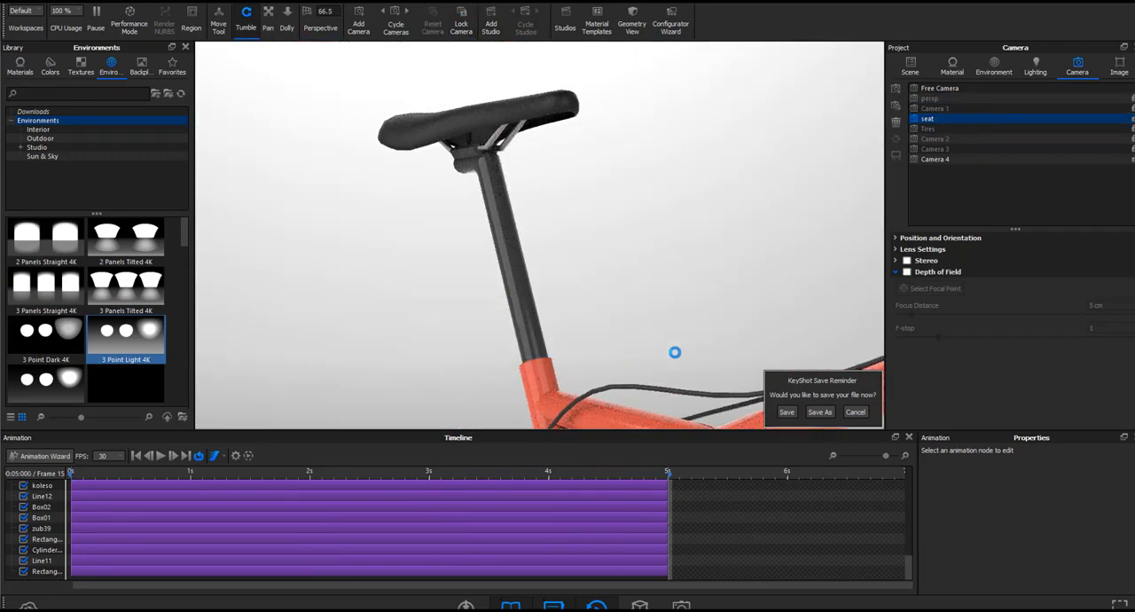
left_click(934, 140)
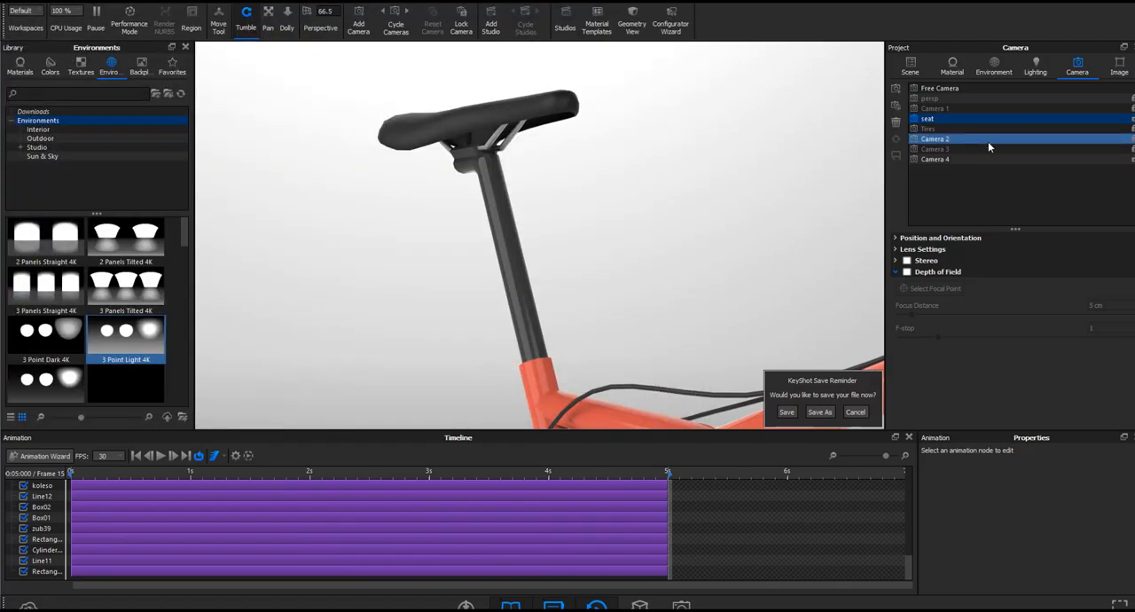
left_click(928, 129)
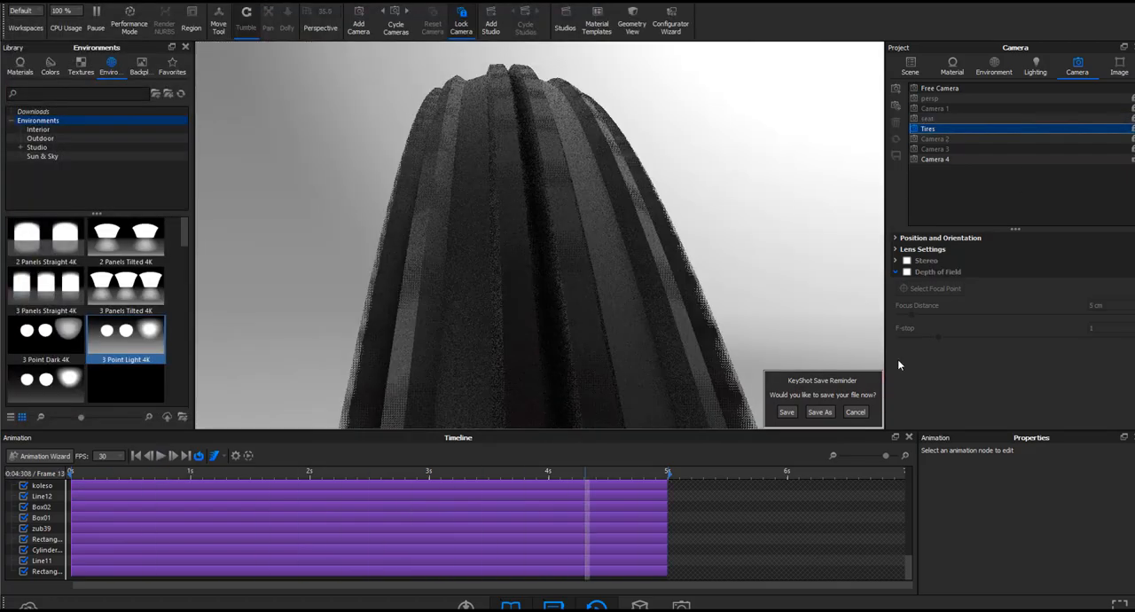
Step: Enable depth of field on the Tires camera, dismissing the save dialog
left_click(906, 272)
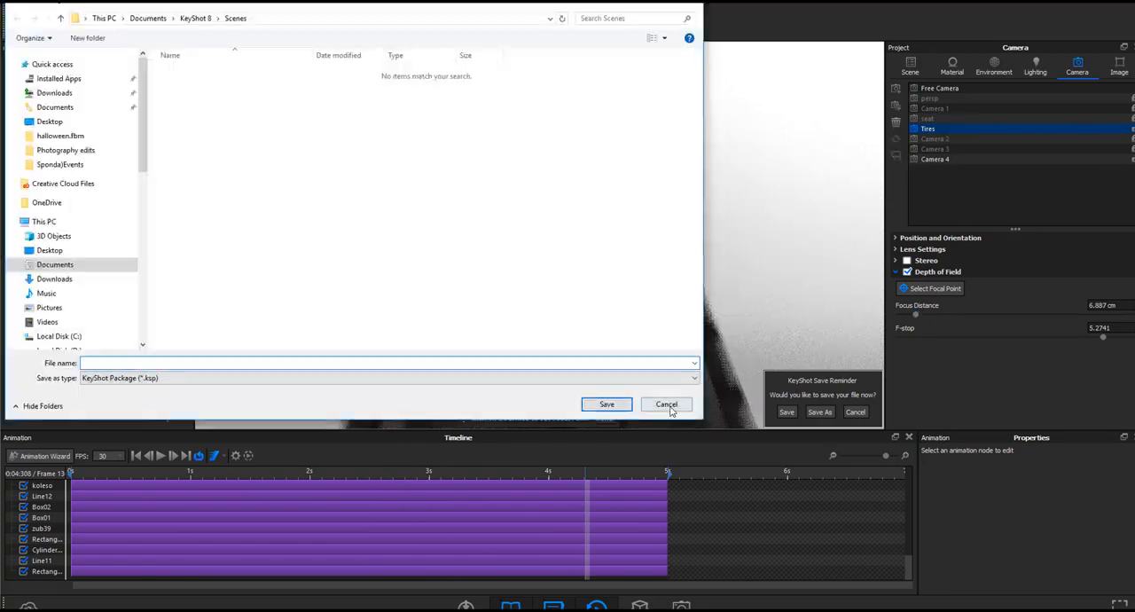
left_click(666, 404)
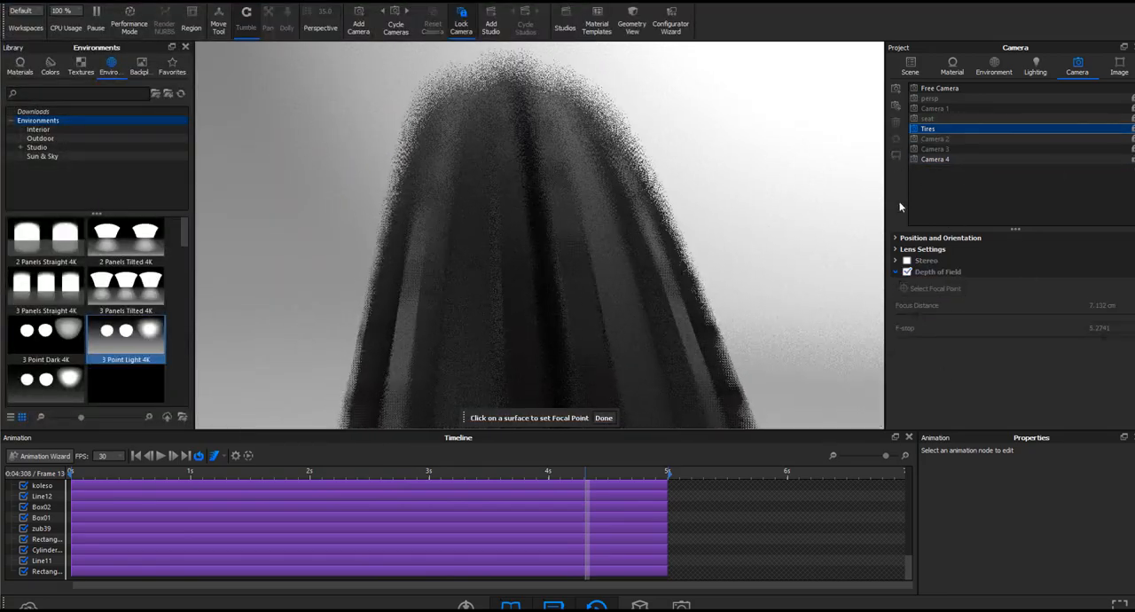
left_click(993, 64)
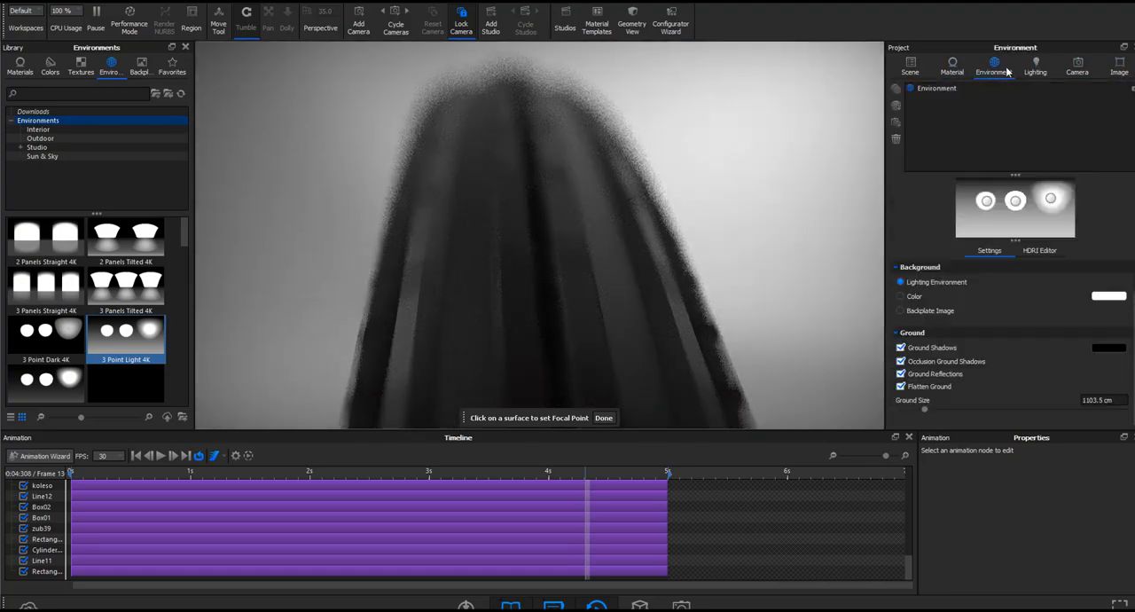
Step: Check the bike through Camera 4, Camera 3 and back to Camera 4
left_click(1076, 65)
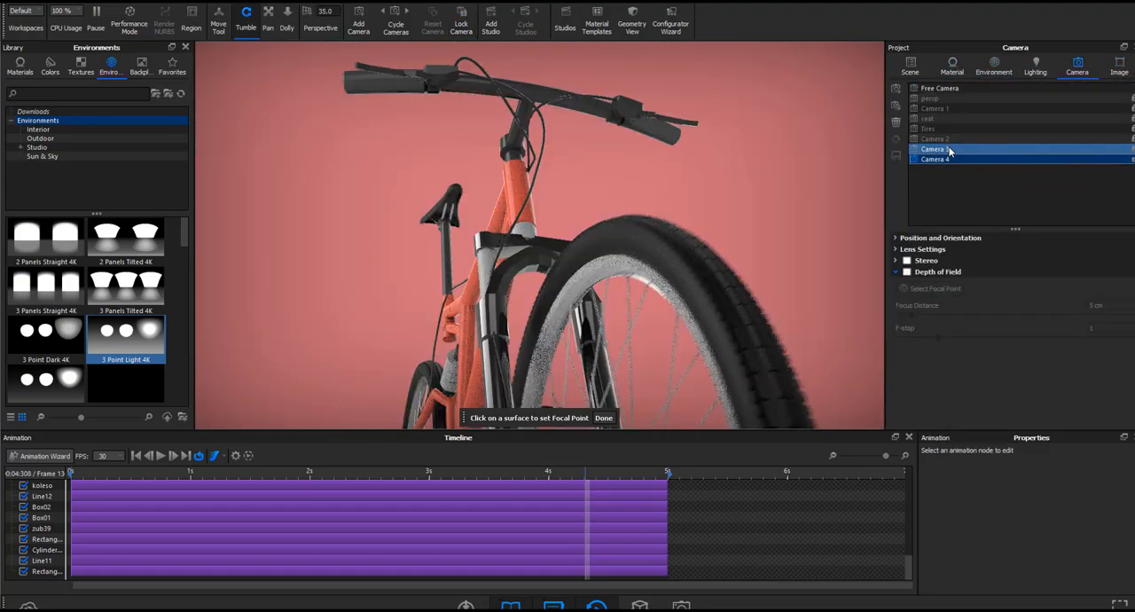
left_click(1117, 64)
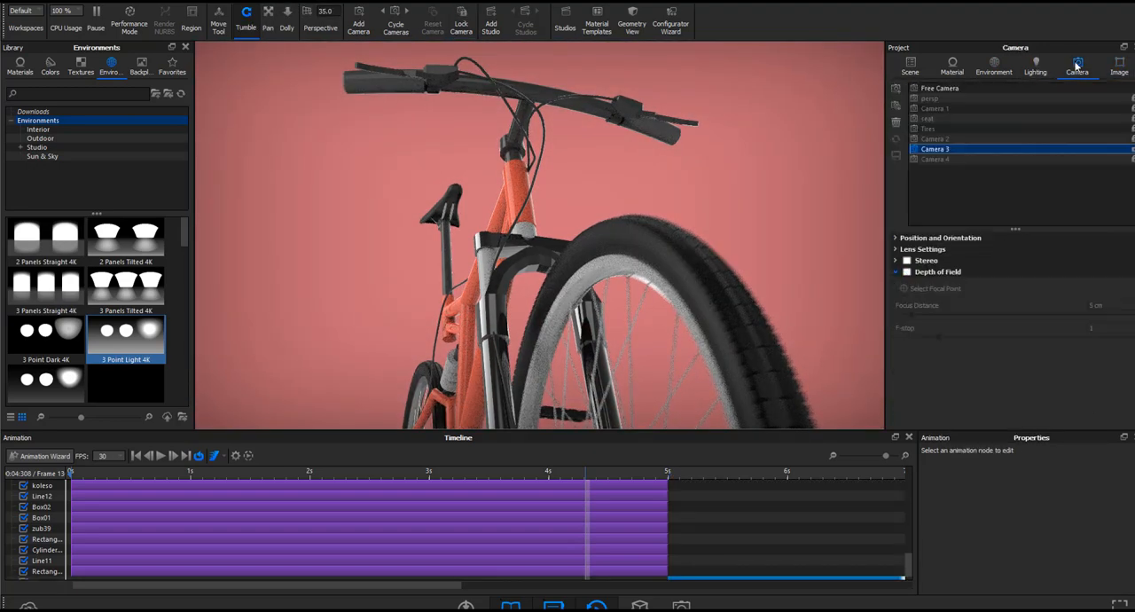
left_click(936, 159)
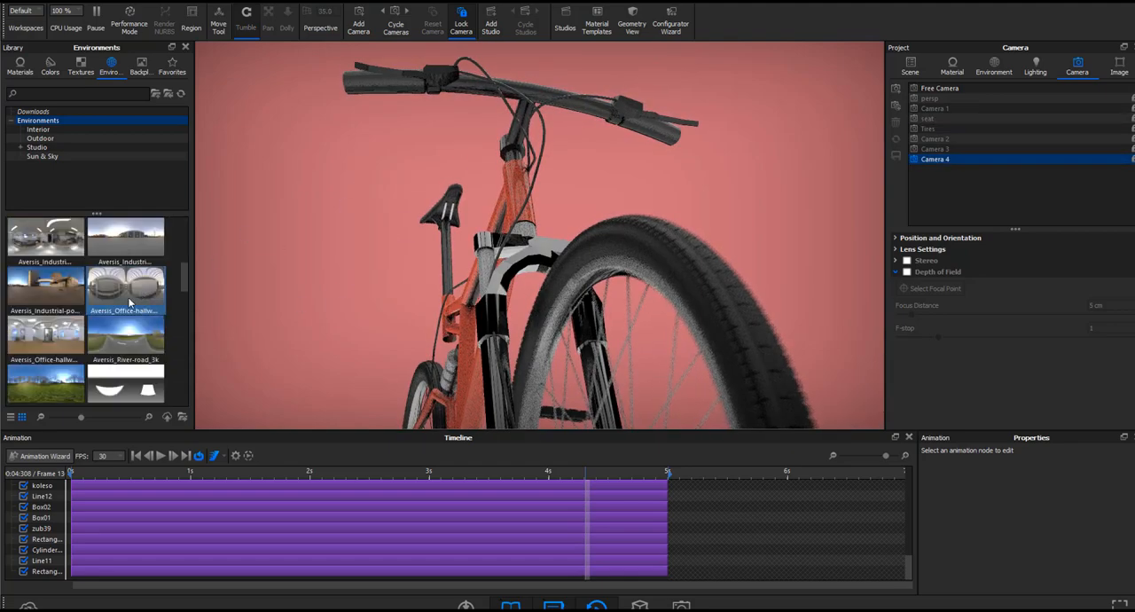
Step: Save the KeyShot scene file
left_click(13, 10)
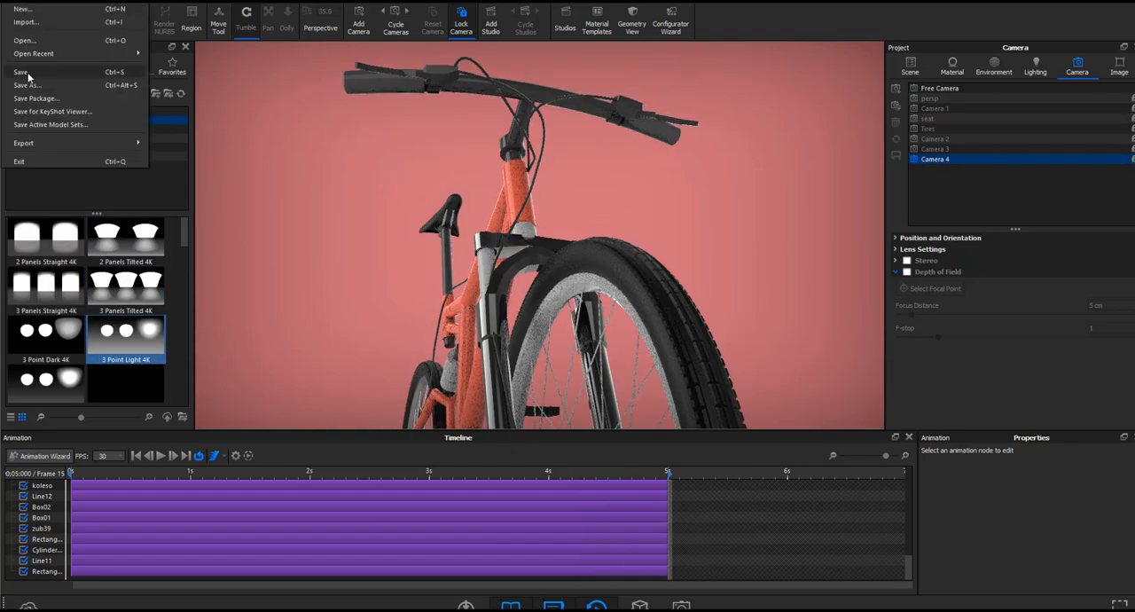
left_click(21, 72)
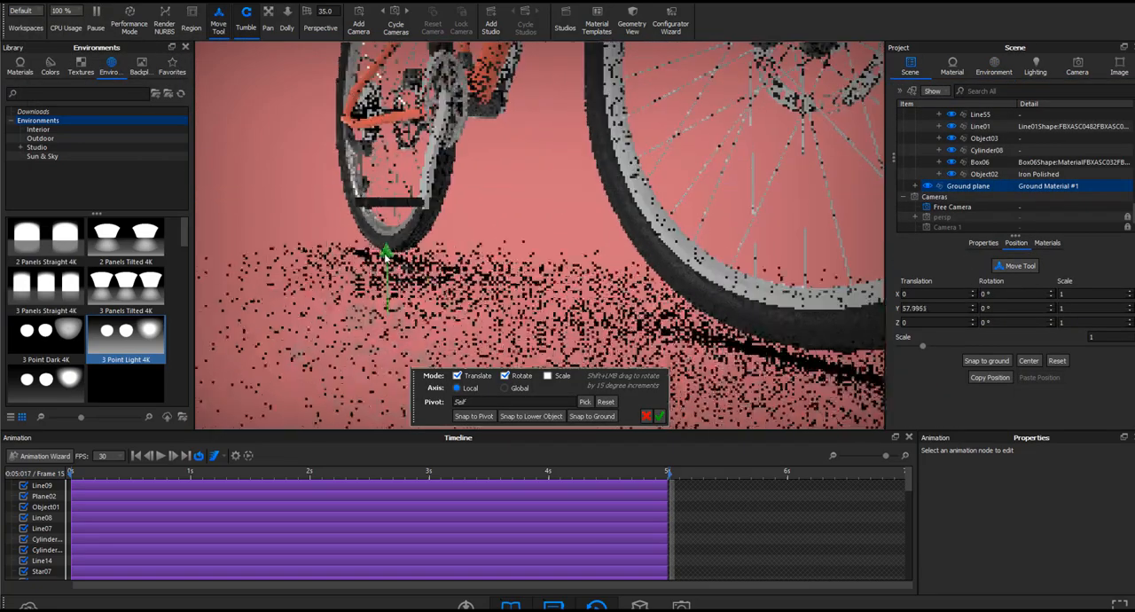
Step: Clip geometry below the ground plane and set its material type to Ground for a soft shadow only
left_click(951, 64)
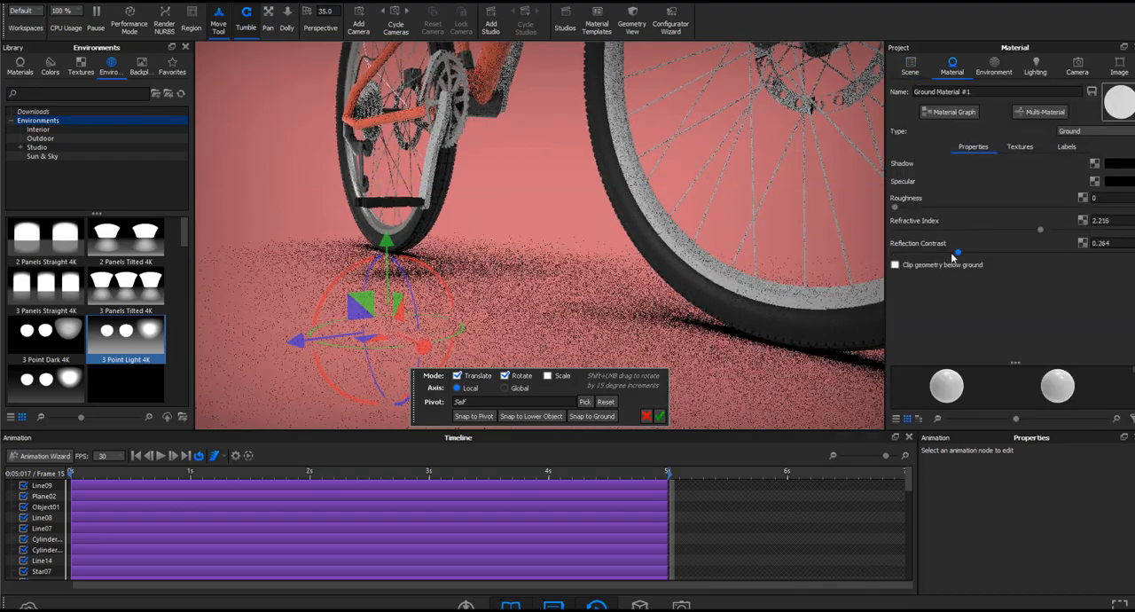
left_click(894, 264)
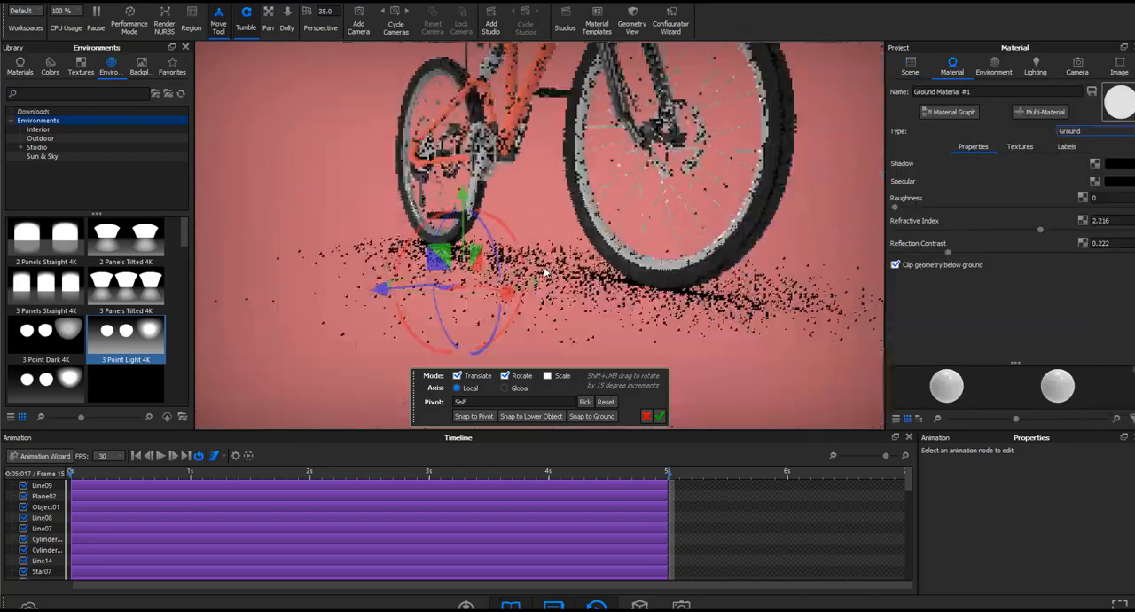
left_click(992, 64)
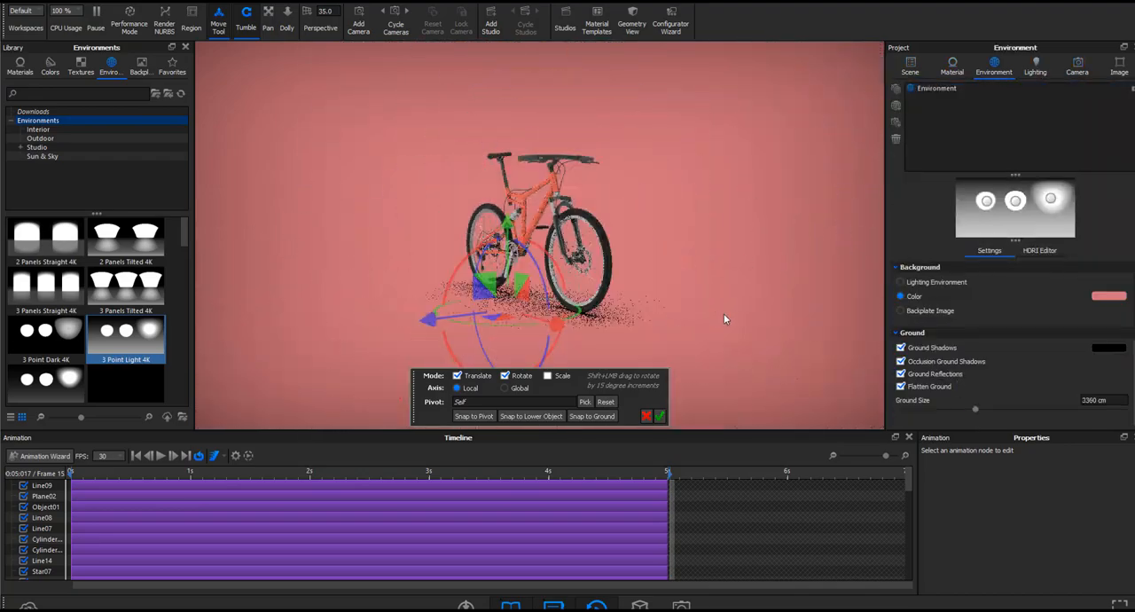
left_click(951, 62)
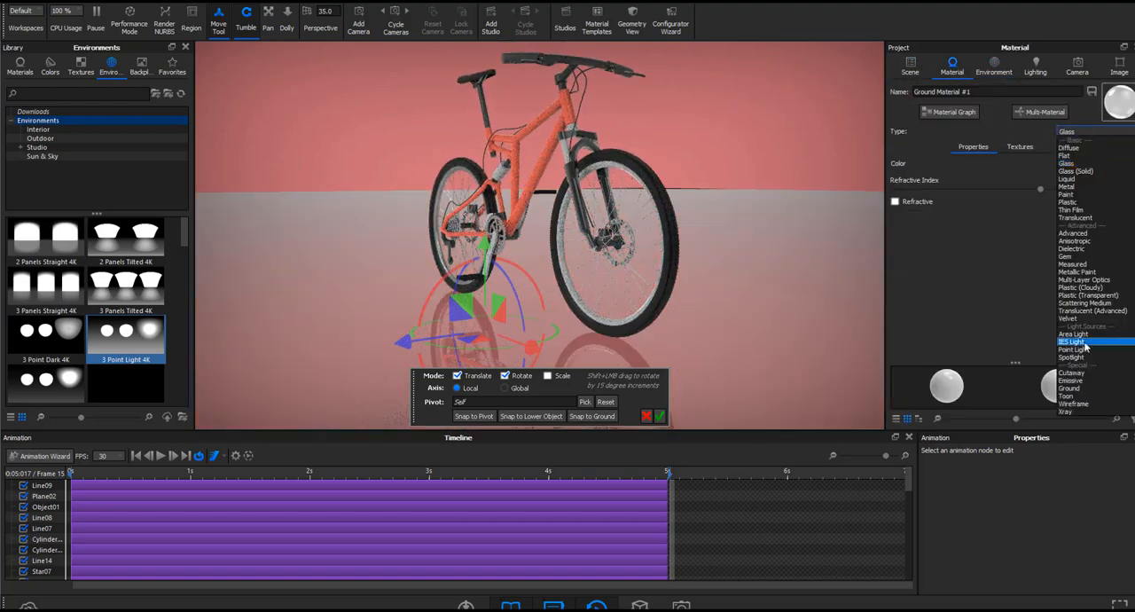
left_click(1074, 163)
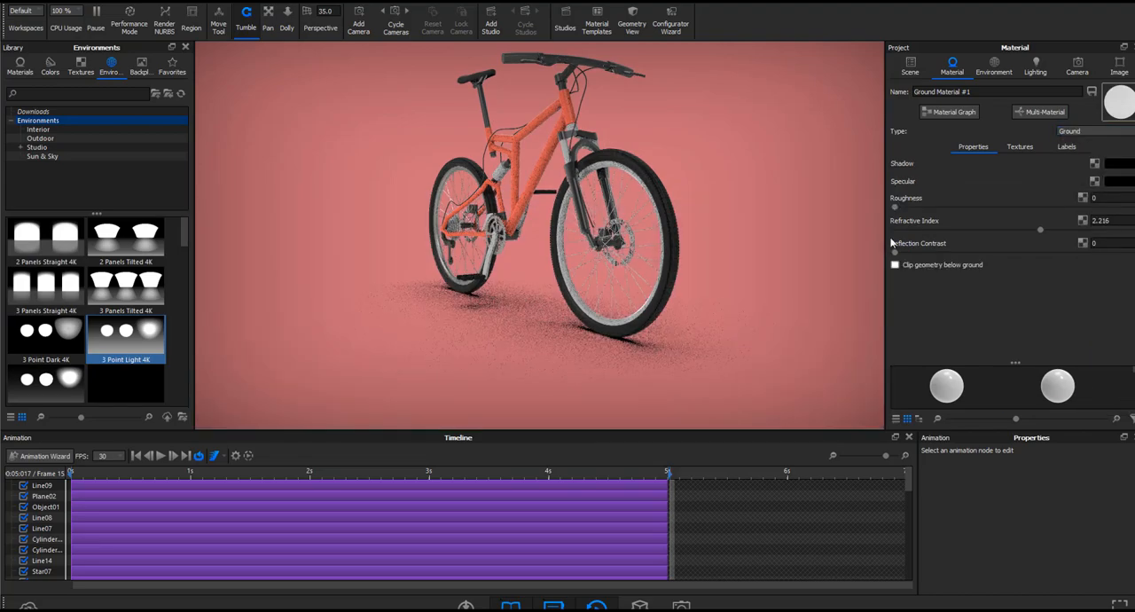
left_click(1076, 63)
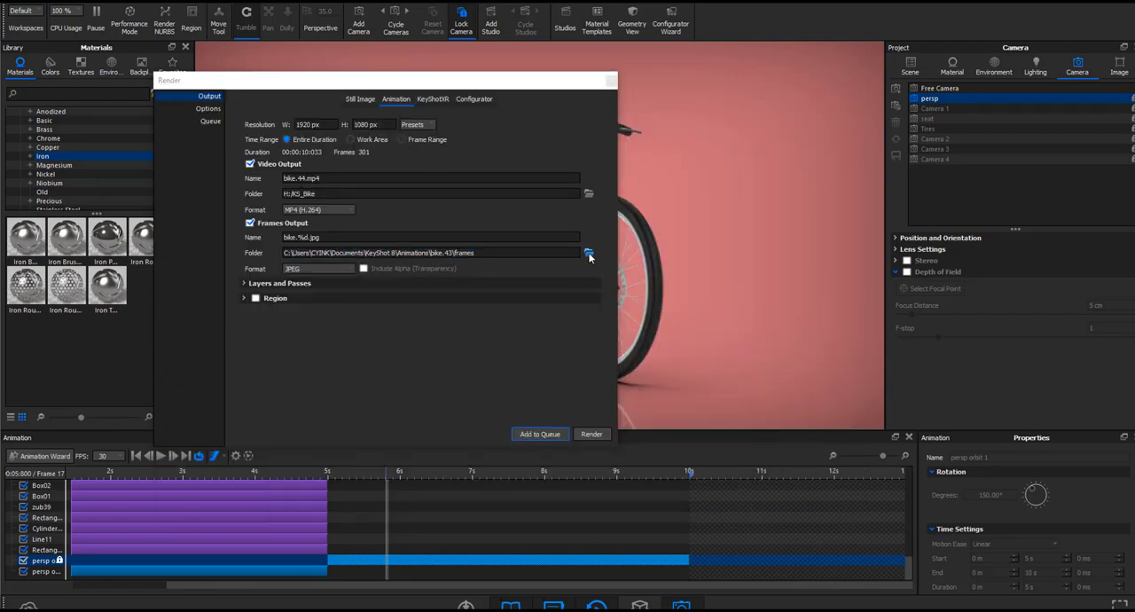
Step: Send rendered frames to the KS_Bike folder and check render options for 64 maximum samples
left_click(244, 283)
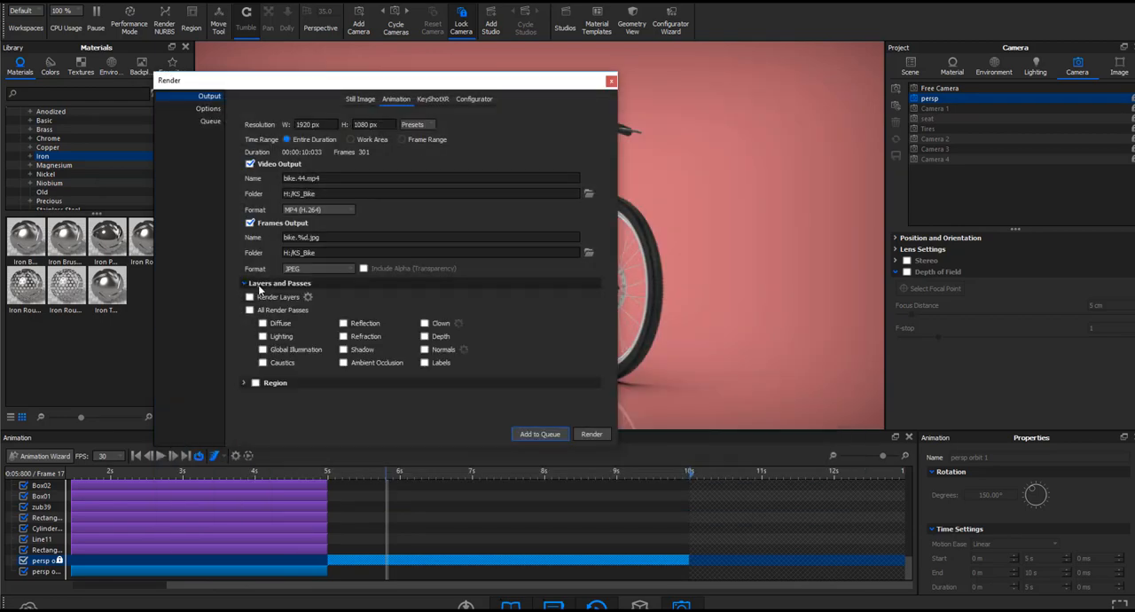
left_click(208, 108)
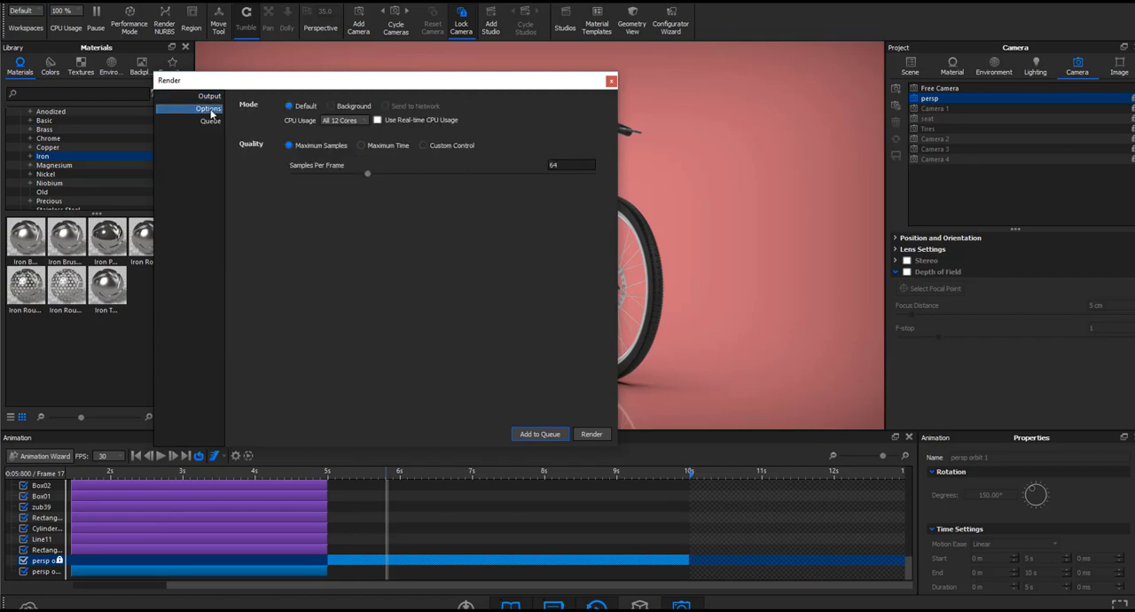
left_click(591, 433)
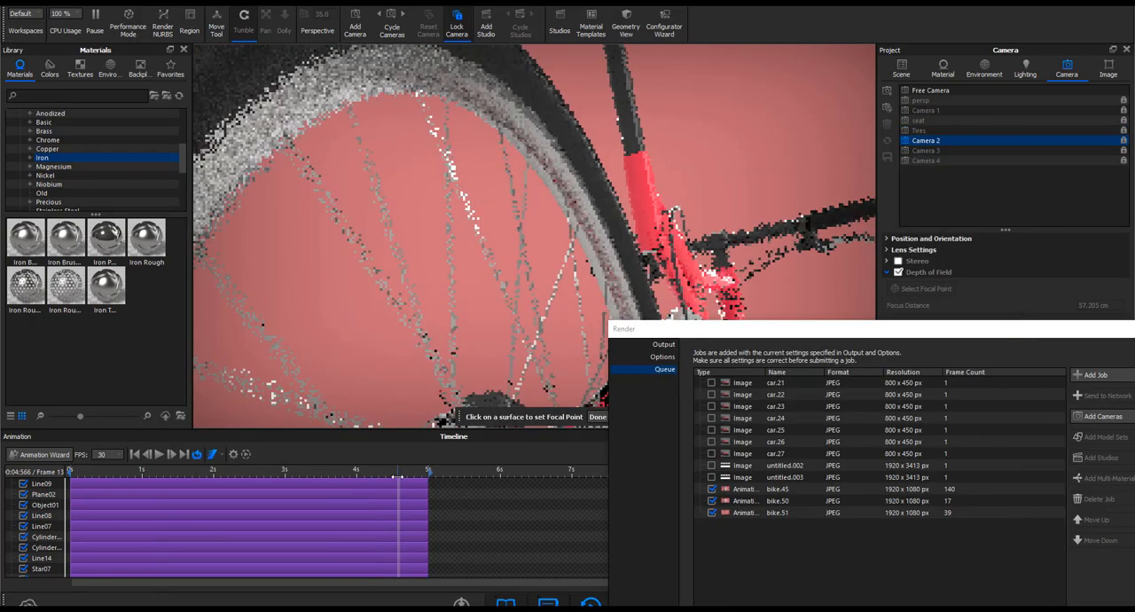
Step: Return to Output settings and limit the bike.52 render job to a frame range
left_click(580, 303)
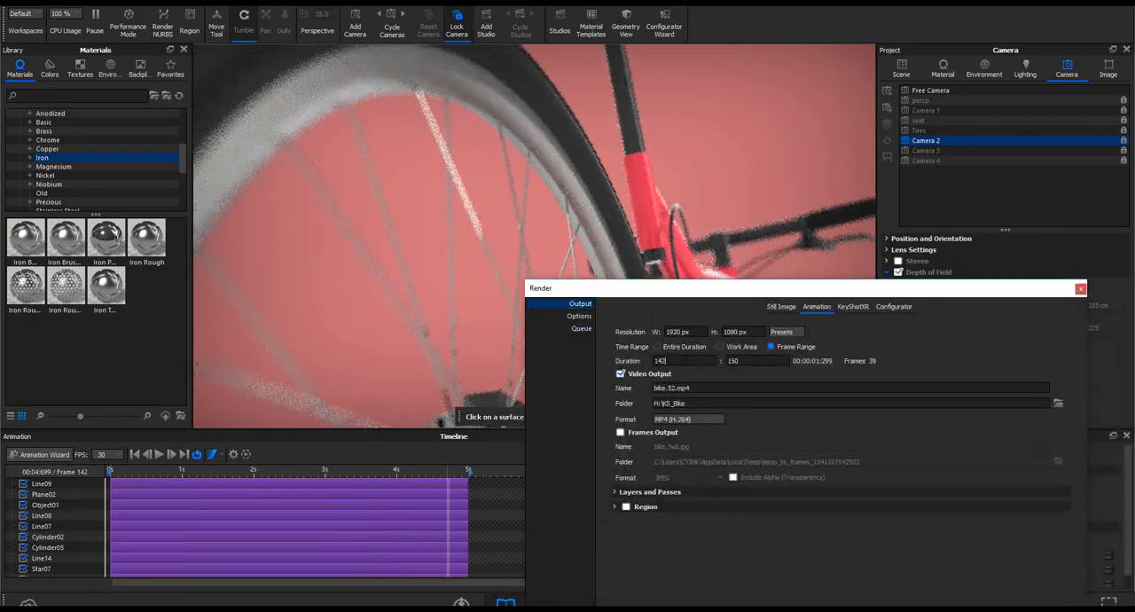
left_click(581, 191)
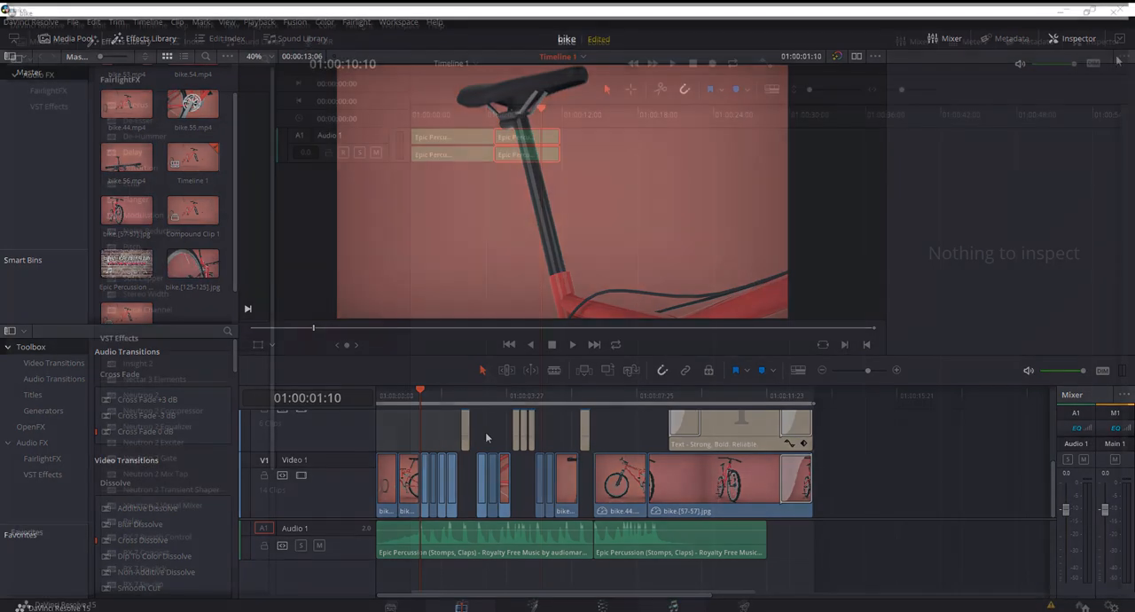
left_click(1096, 41)
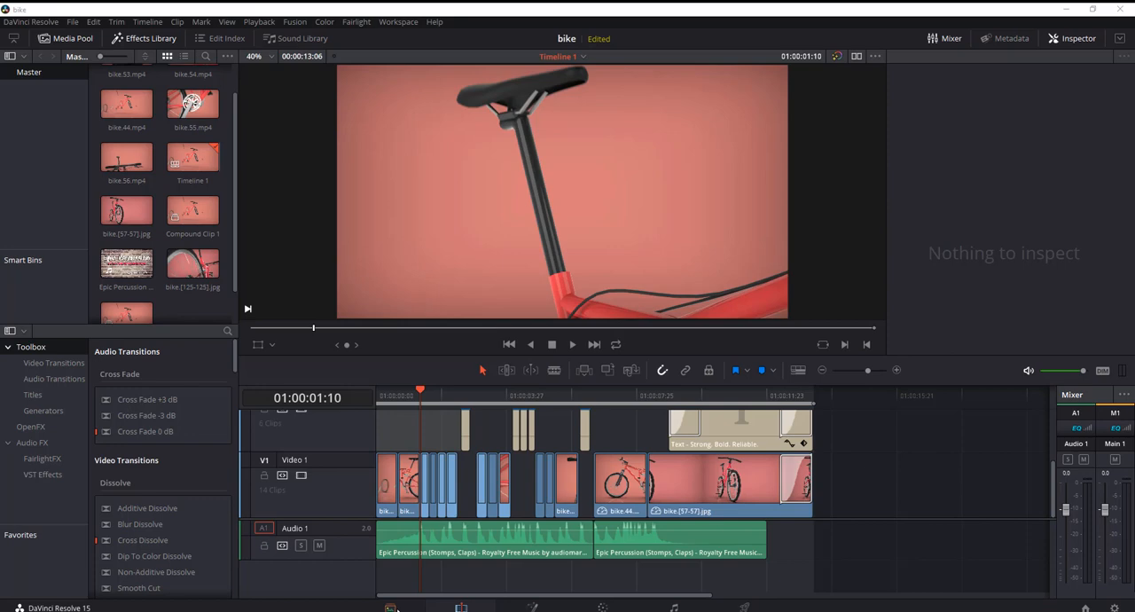
mouse_move(383, 446)
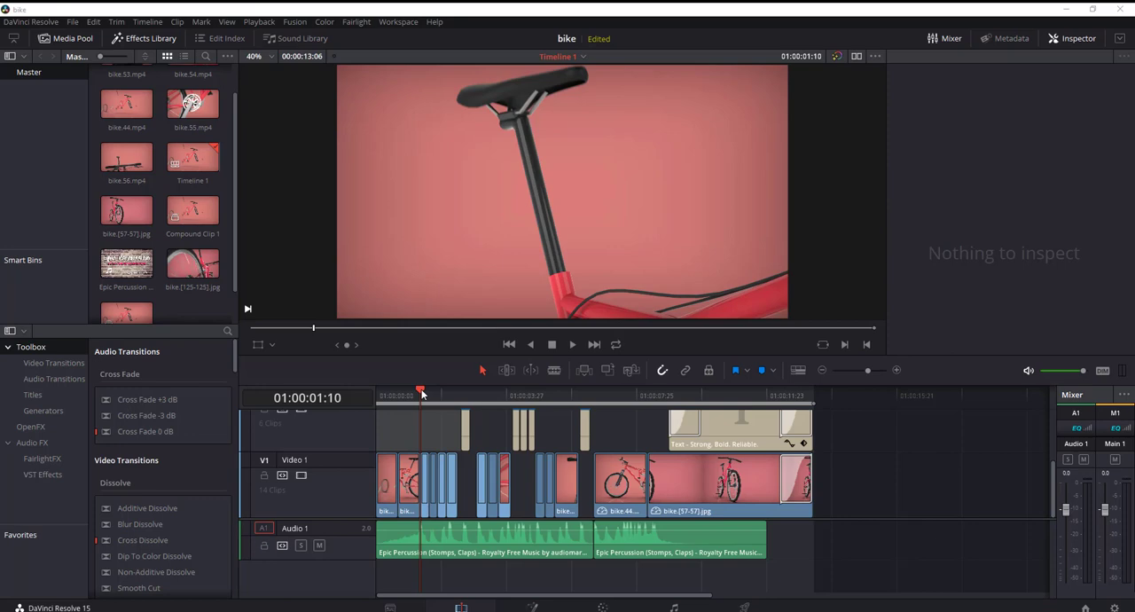
mouse_move(565, 506)
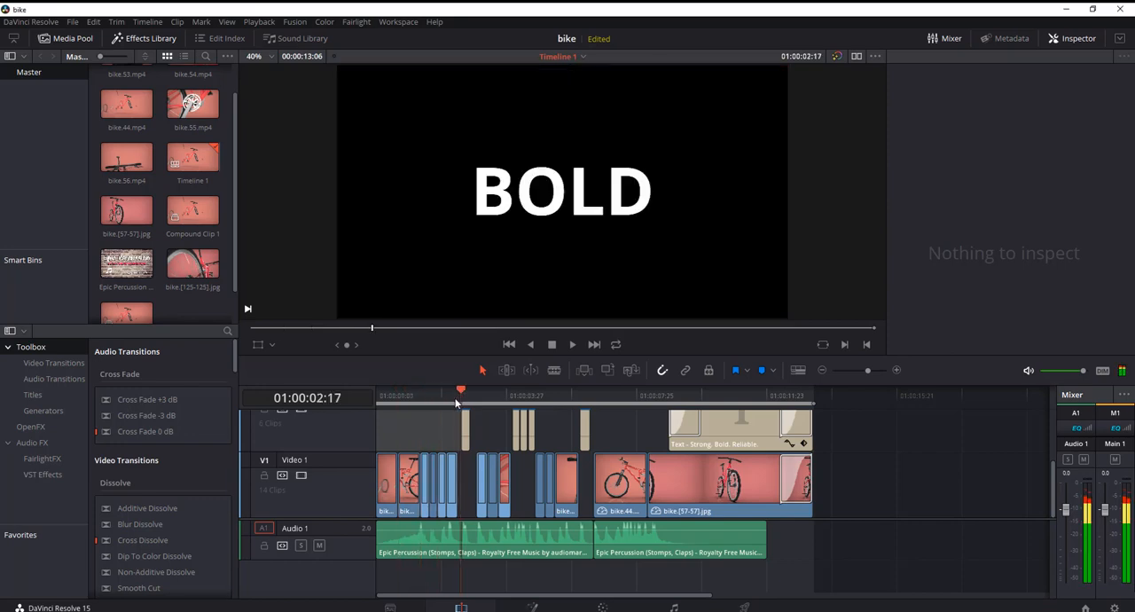
left_click(420, 393)
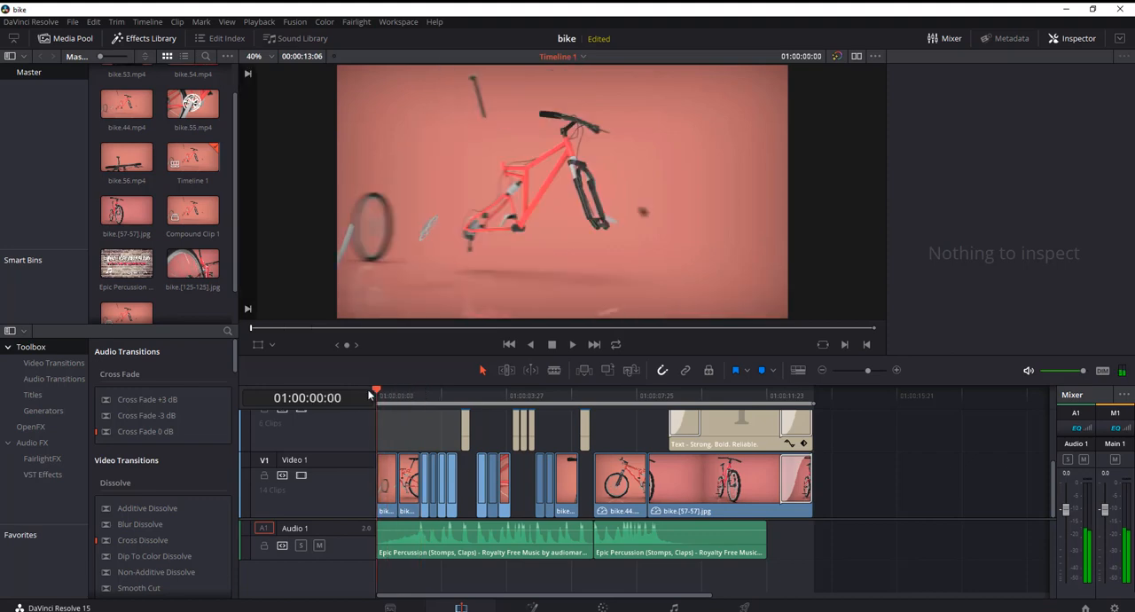
left_click(572, 344)
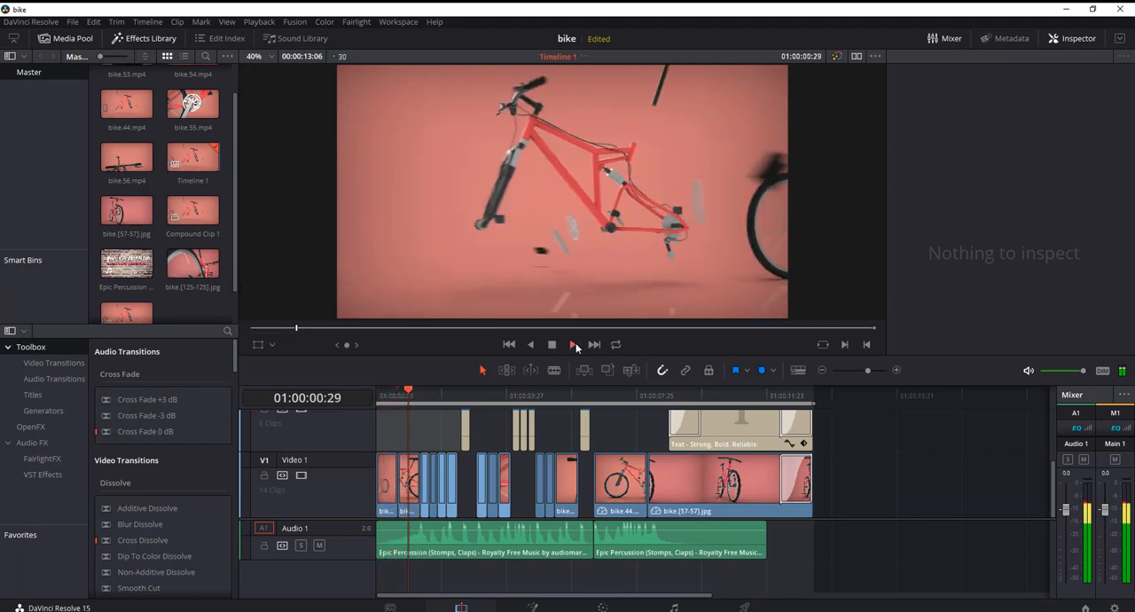
left_click(572, 344)
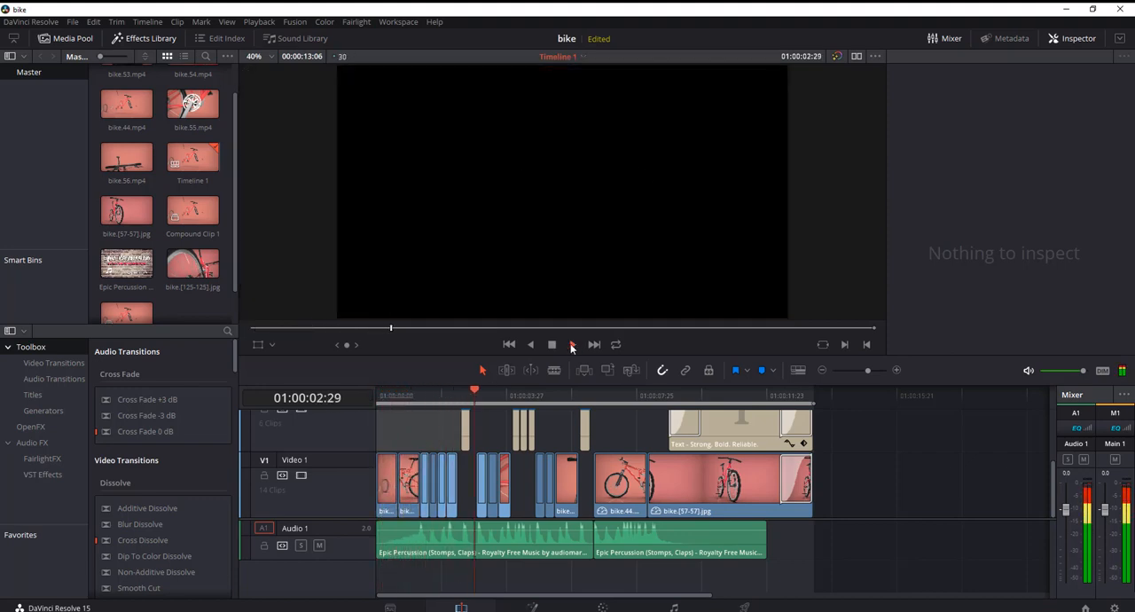
left_click(571, 344)
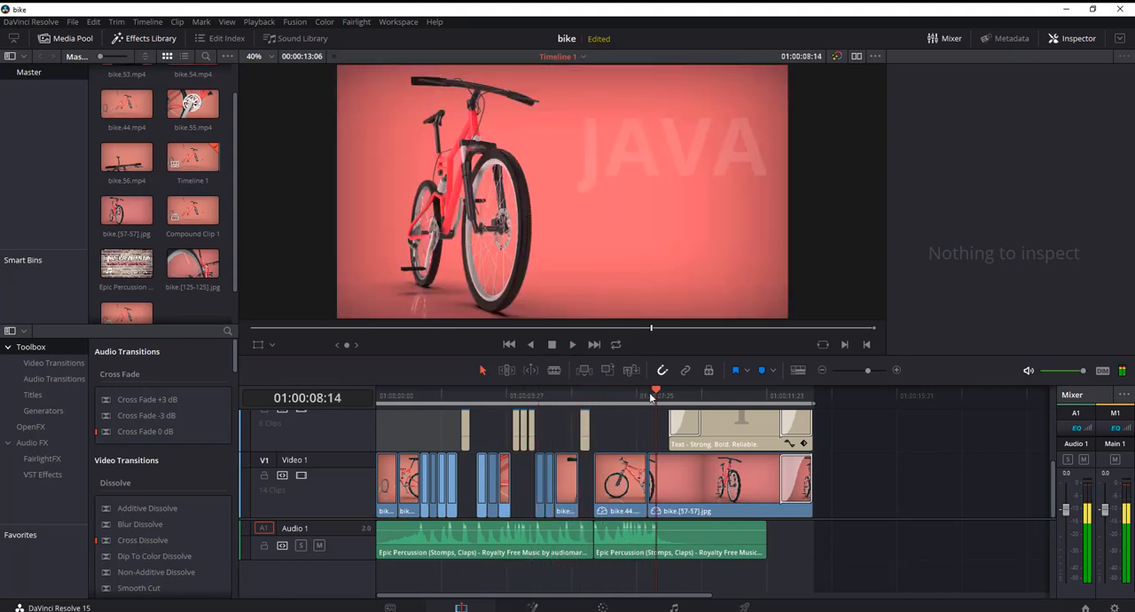
left_click(437, 394)
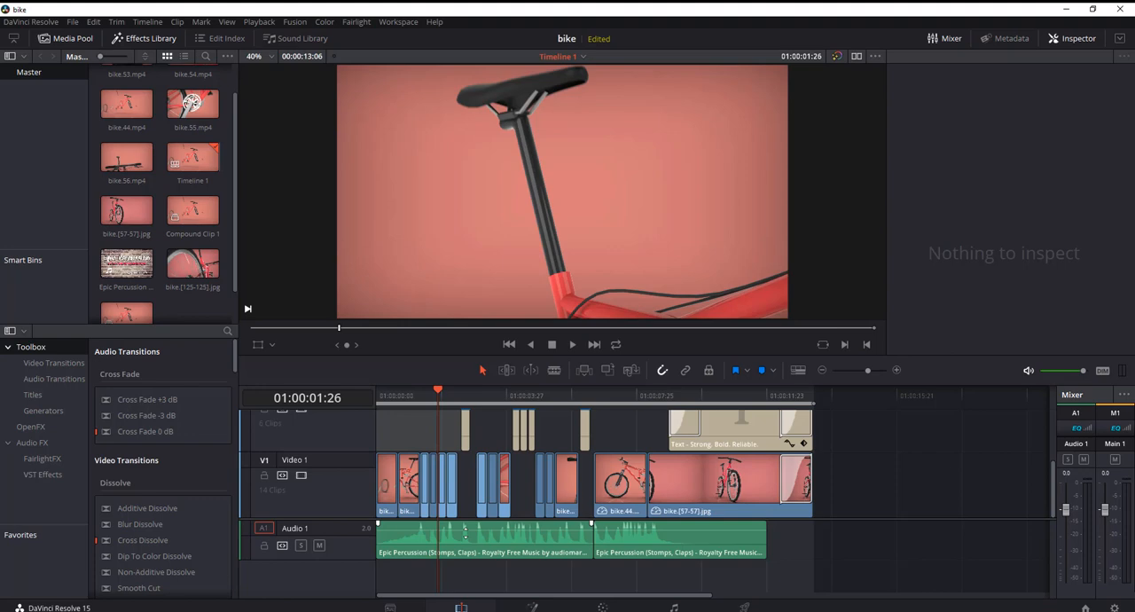
mouse_move(551, 550)
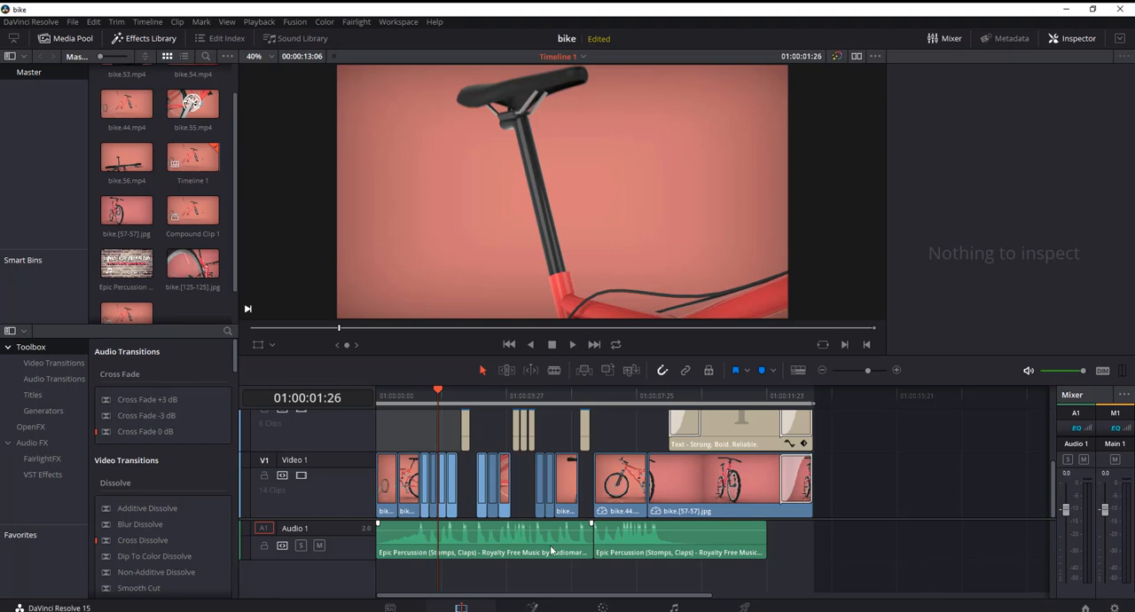
mouse_move(729, 400)
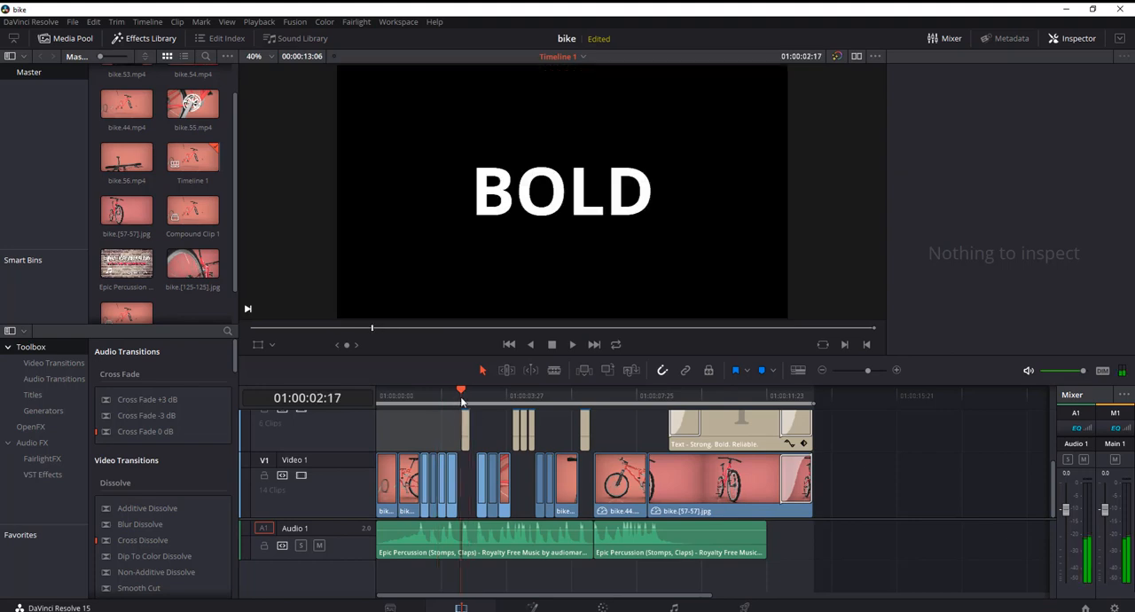
left_click(470, 395)
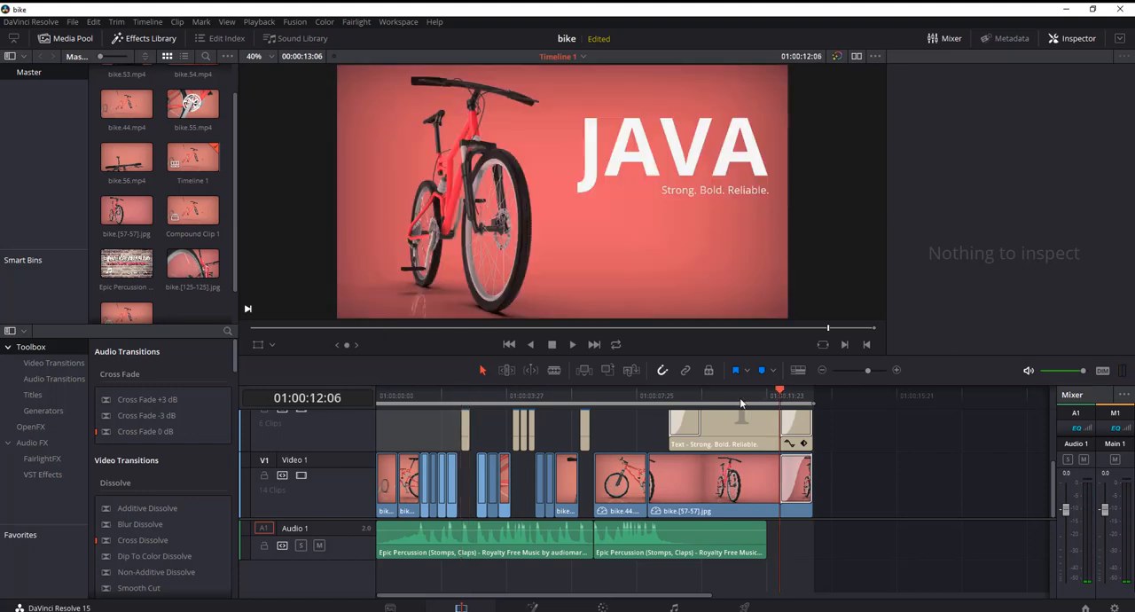
mouse_move(566, 220)
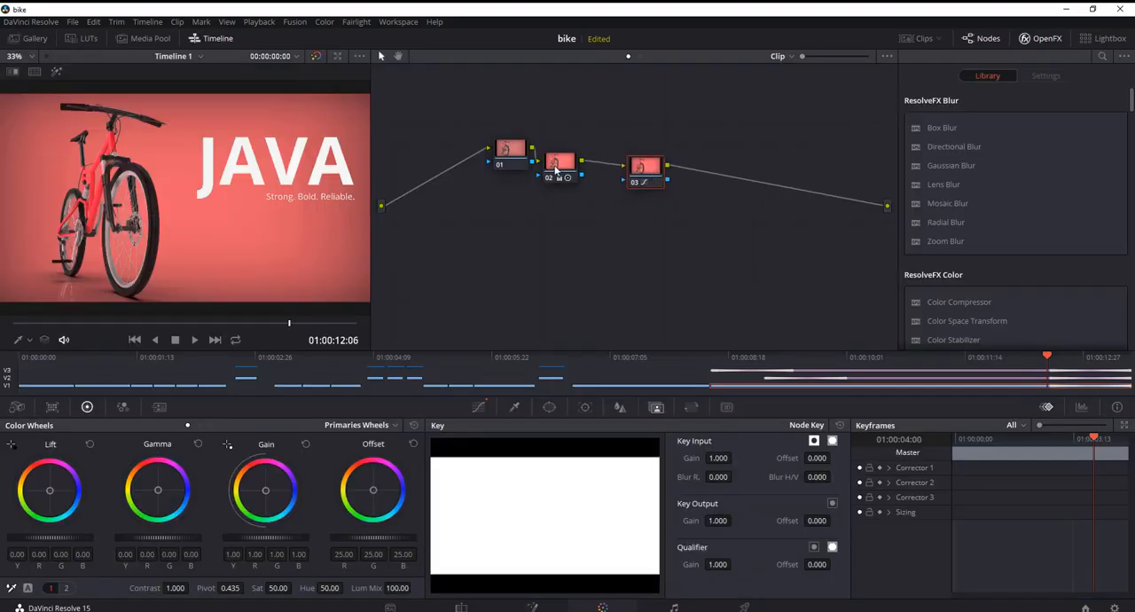
Step: Reposition grading node 02 higher, then select the JAVA fade-in clip for grading
left_click_drag(559, 164, 583, 140)
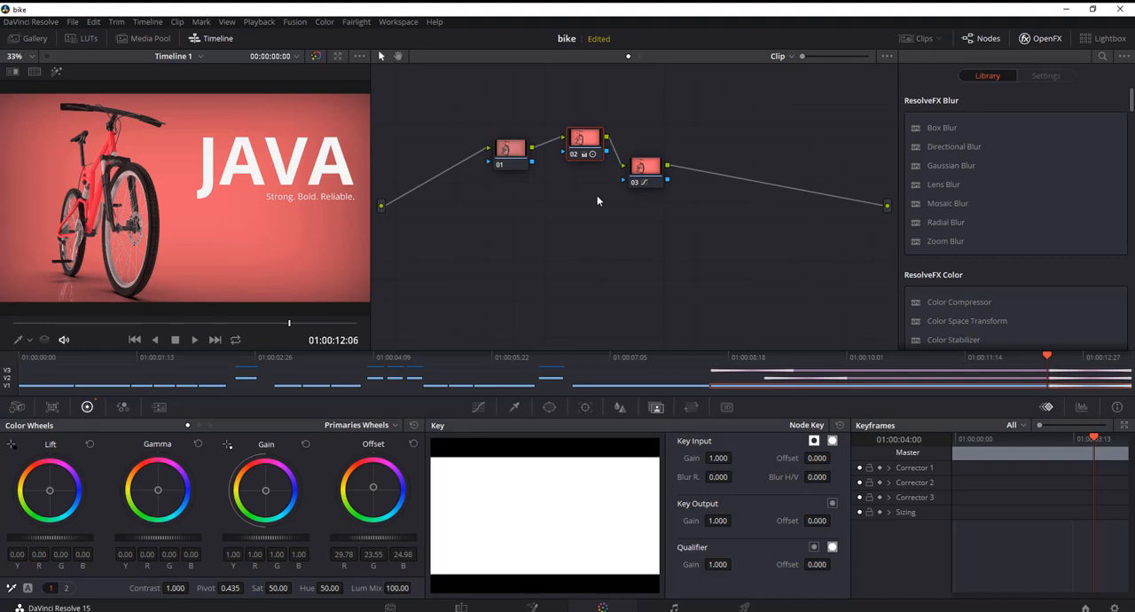
mouse_move(679, 285)
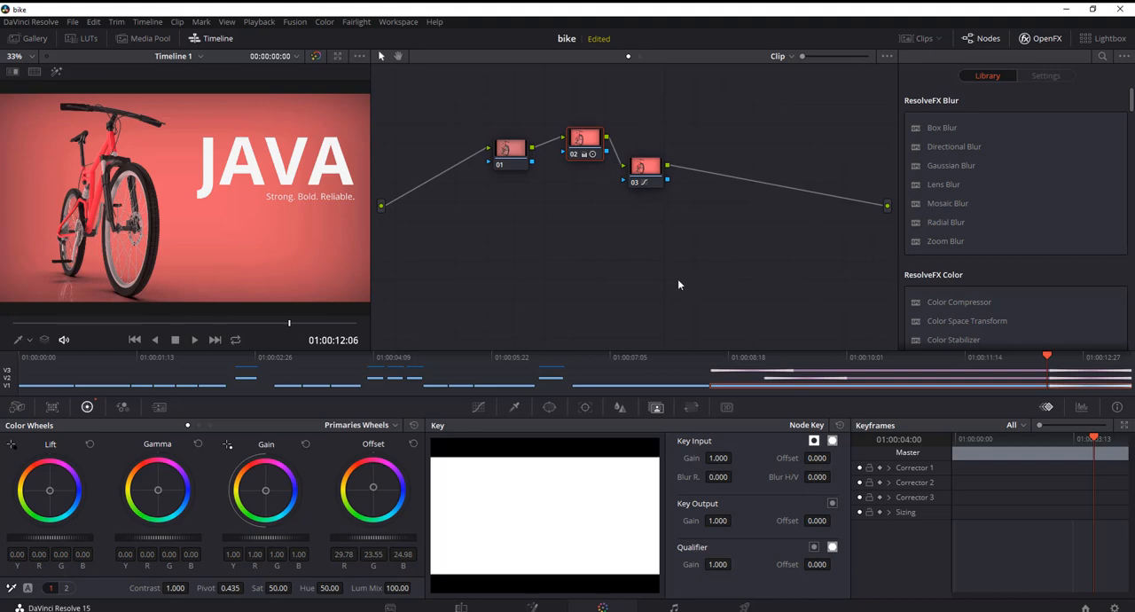
mouse_move(672, 174)
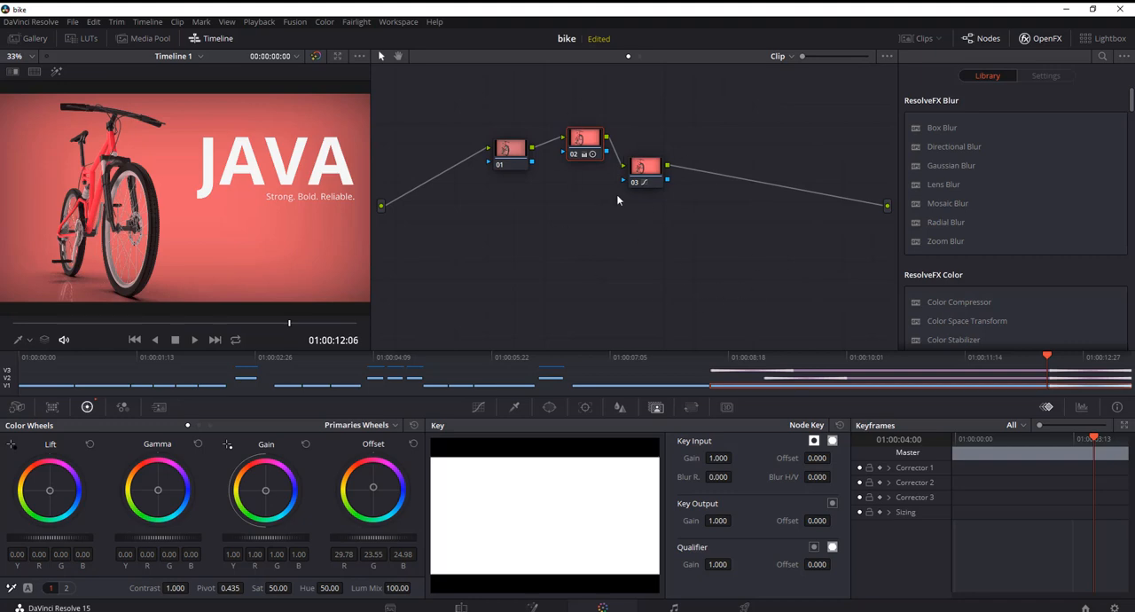
mouse_move(671, 212)
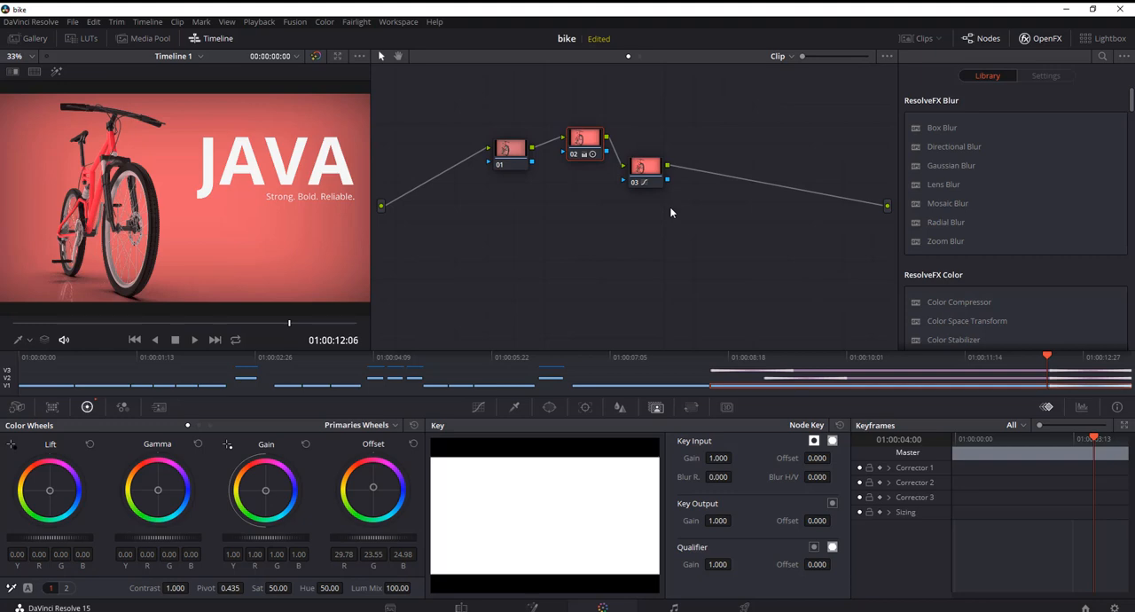
mouse_move(483, 292)
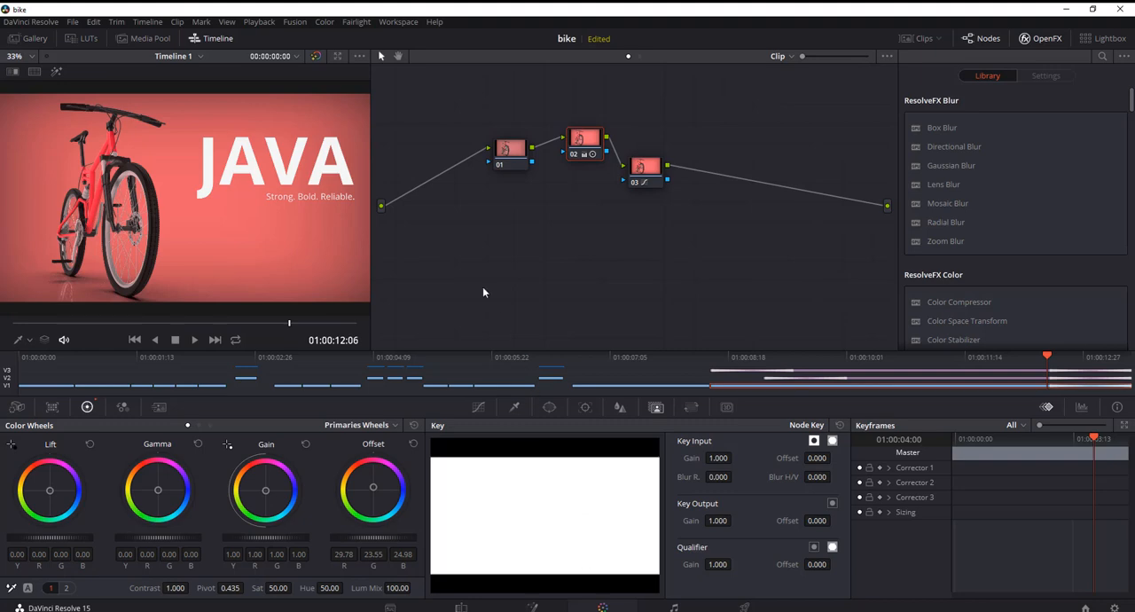
mouse_move(463, 253)
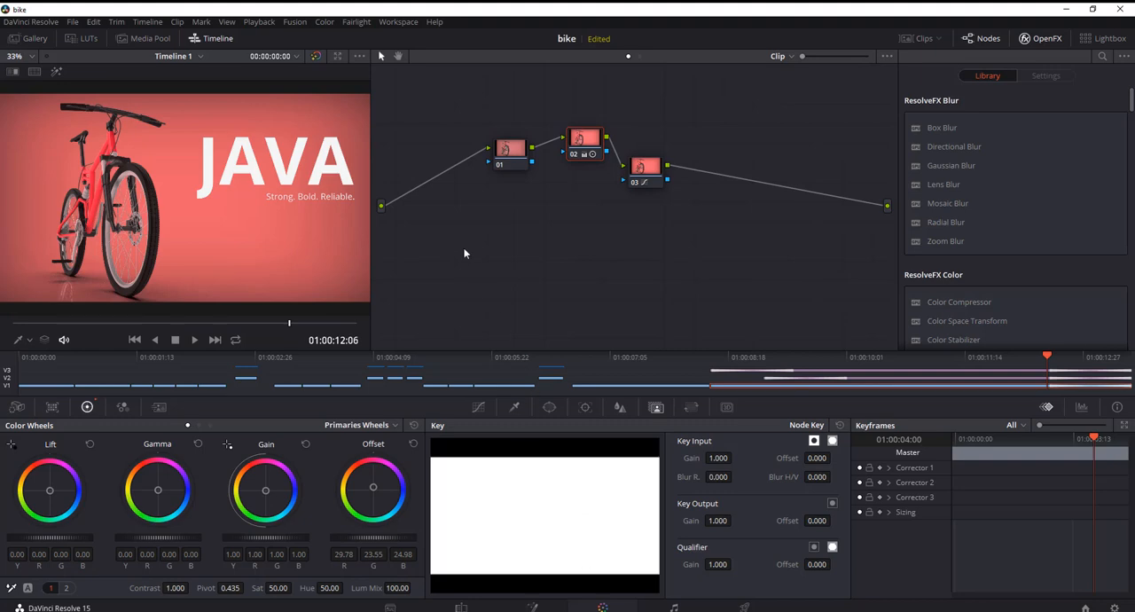
mouse_move(560, 216)
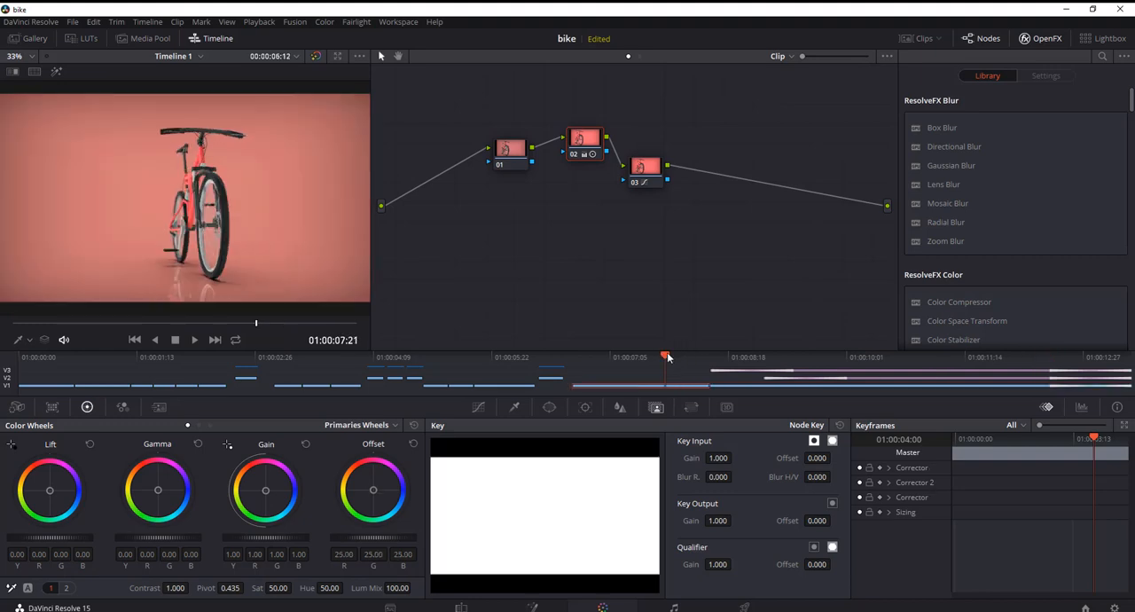
left_click(784, 355)
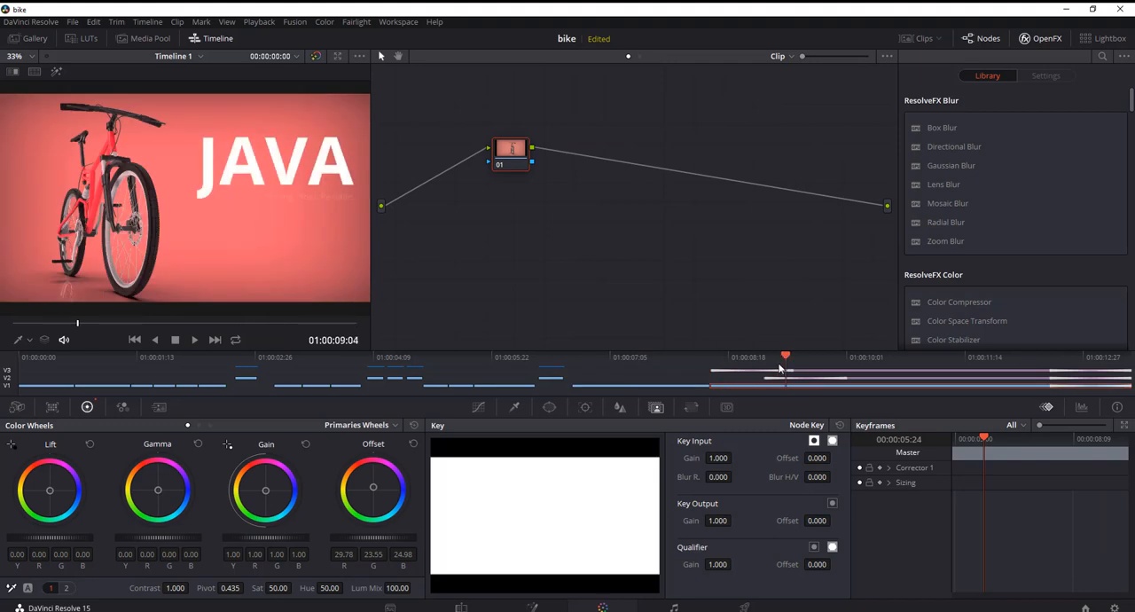